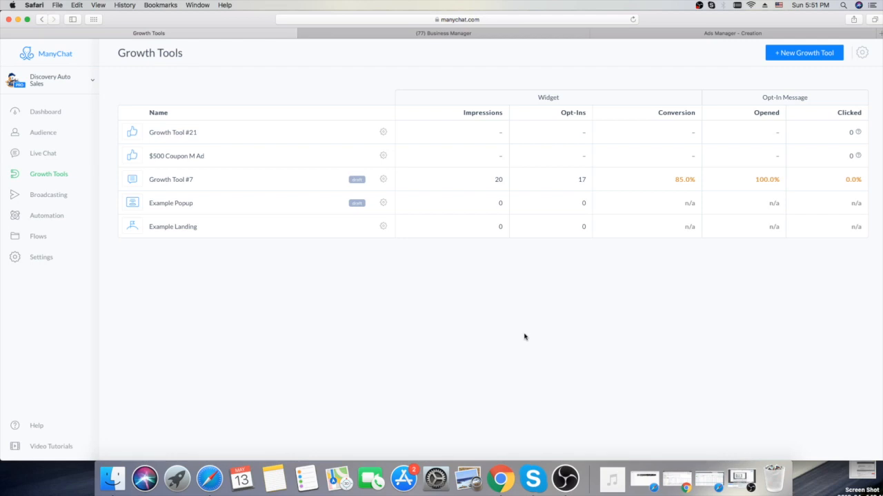
{"action": "mouse_move", "coordinate": [524, 295]}
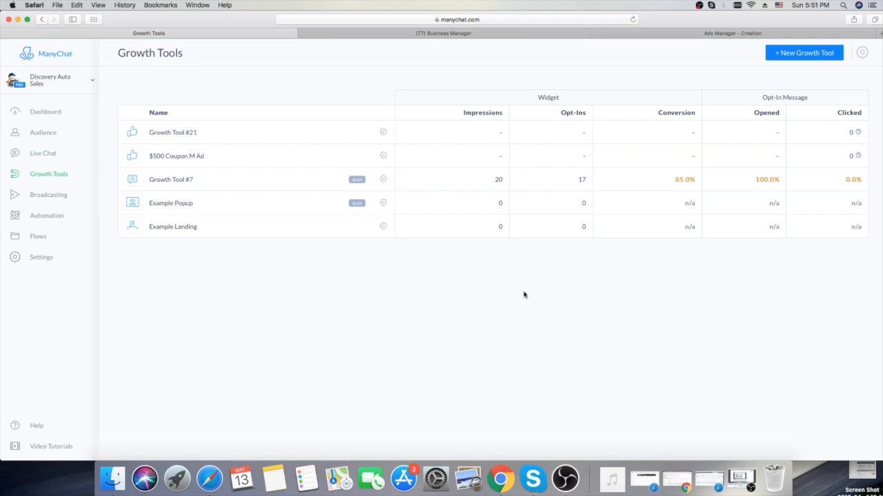
{"action": "mouse_move", "coordinate": [75, 168]}
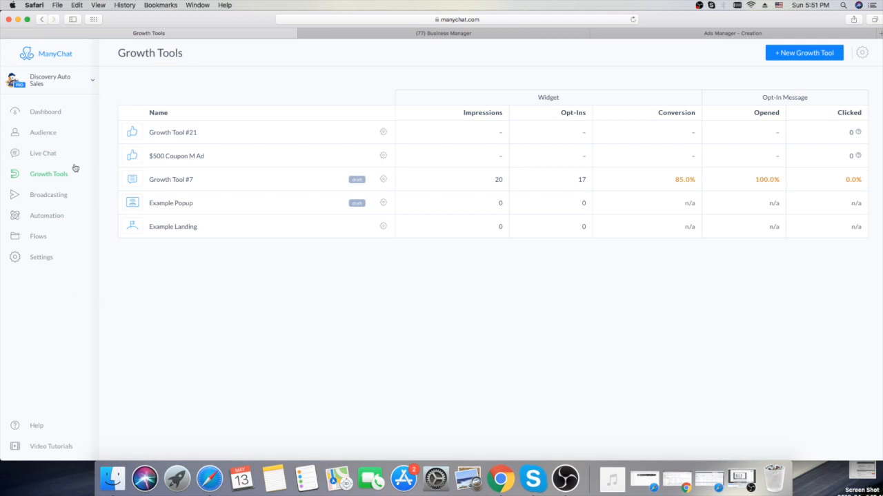
Step: Start a new growth tool so the widget type chooser appears
{"action": "left_click", "coordinate": [802, 52]}
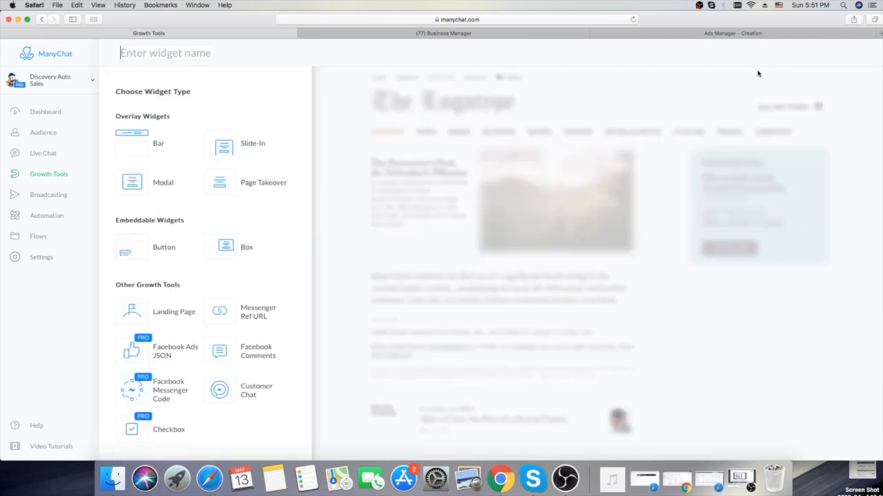
{"action": "mouse_move", "coordinate": [131, 350]}
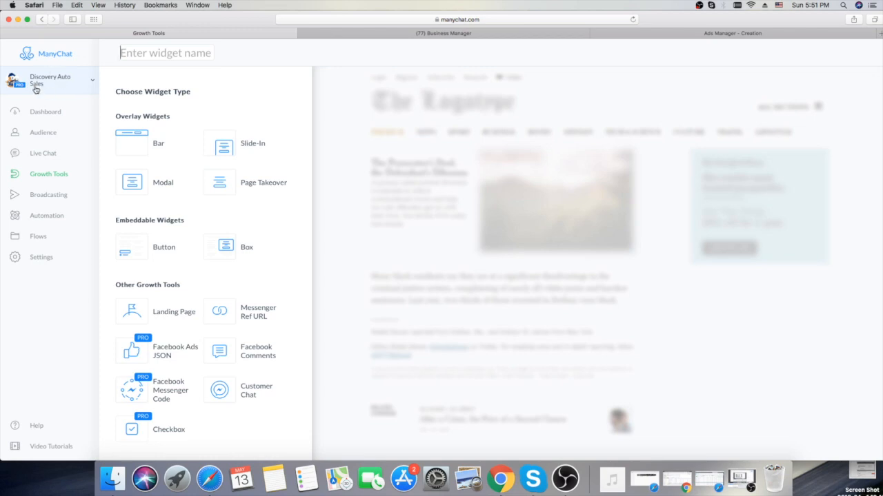
{"action": "mouse_move", "coordinate": [40, 353]}
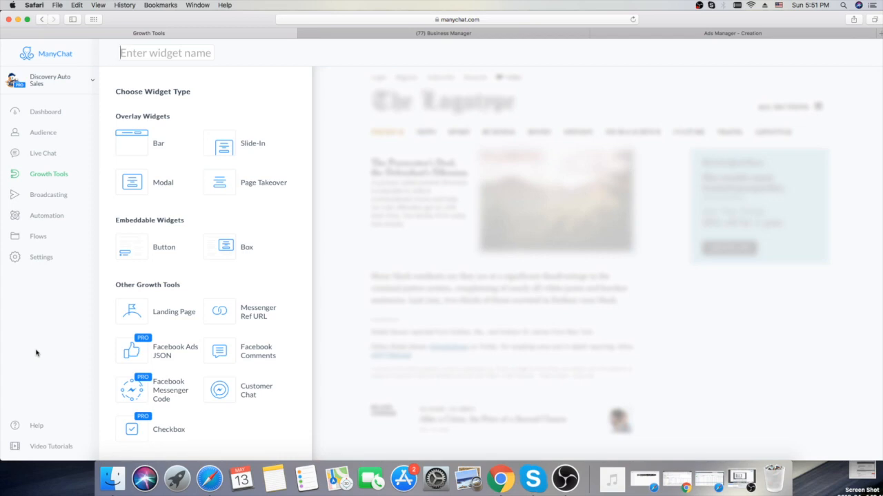
{"action": "mouse_move", "coordinate": [69, 185]}
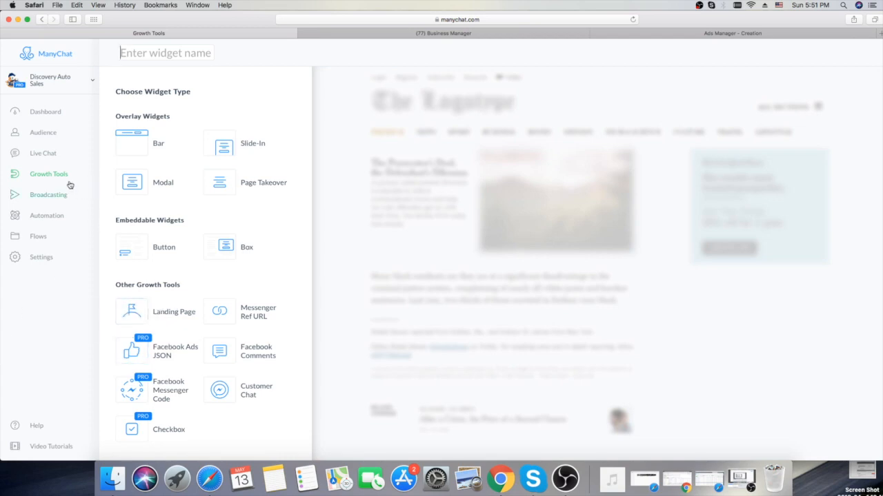
Step: Abandon the unnamed widget and return to the Growth Tools list via the Dashboard
{"action": "left_click", "coordinate": [46, 110]}
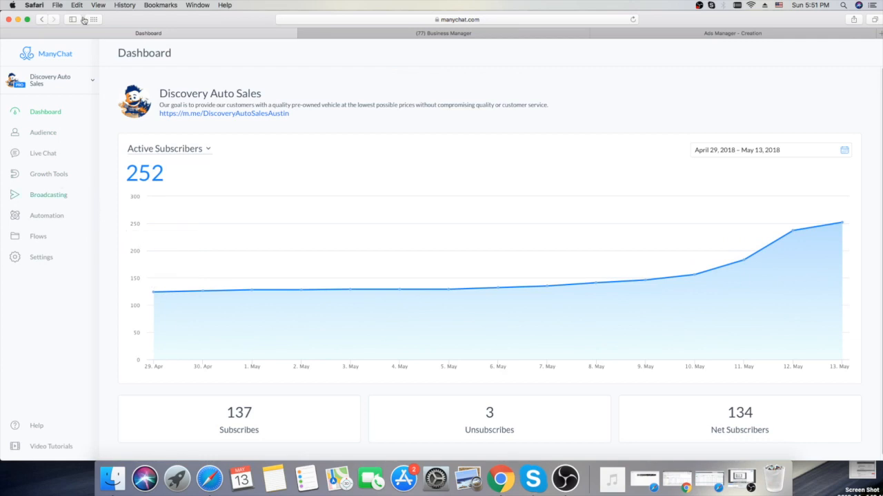
{"action": "mouse_move", "coordinate": [20, 153]}
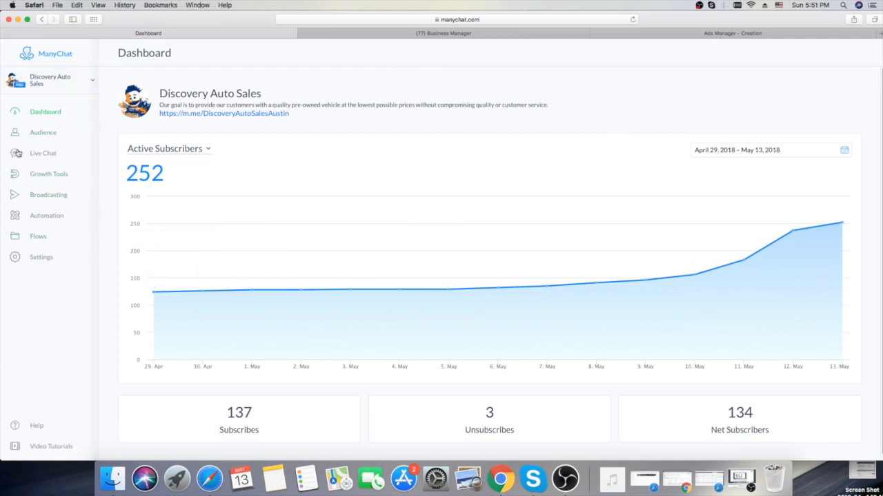
{"action": "mouse_move", "coordinate": [61, 170]}
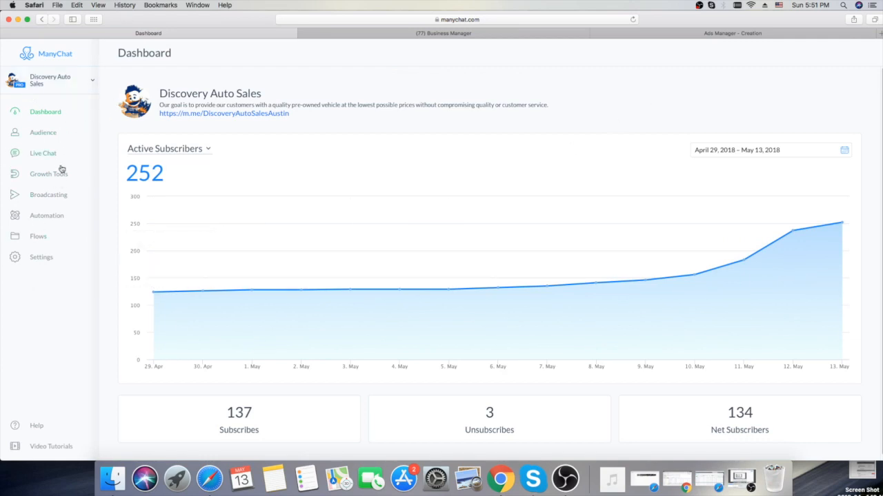
{"action": "left_click", "coordinate": [49, 173]}
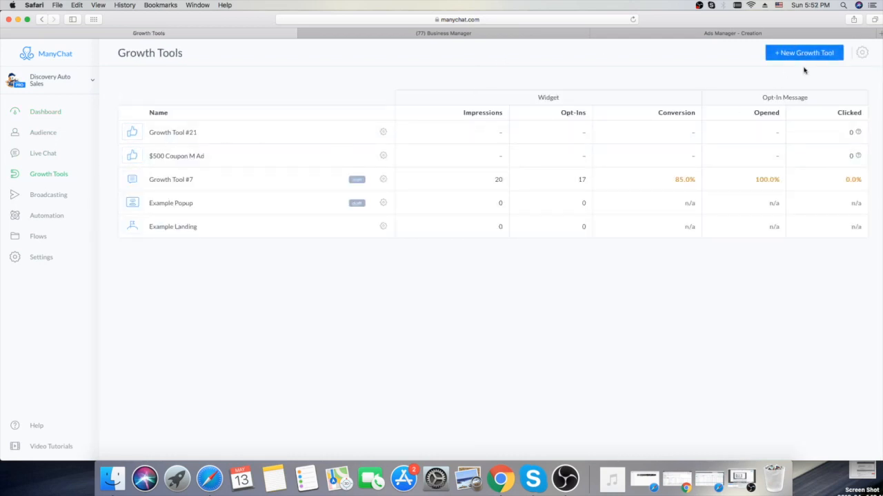
Step: Start another new growth tool to reach the widget type list with Facebook Ads JSON
{"action": "left_click", "coordinate": [803, 53]}
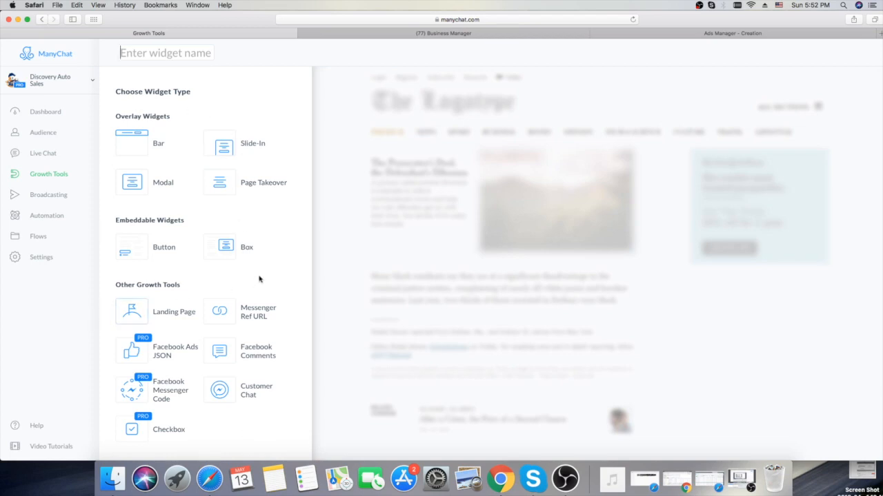
{"action": "mouse_move", "coordinate": [219, 142]}
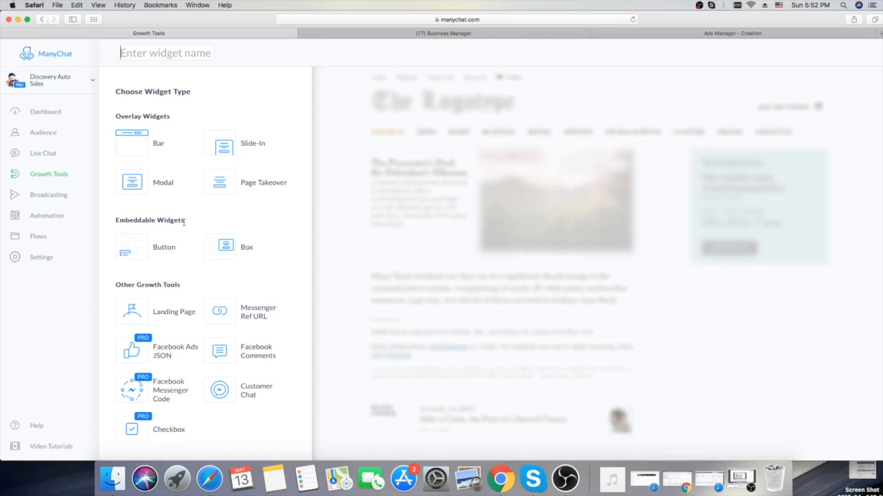
{"action": "mouse_move", "coordinate": [219, 246]}
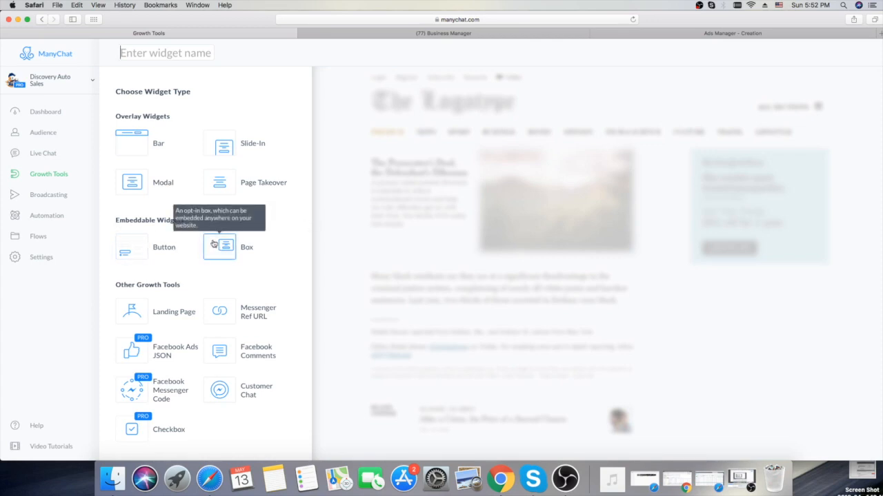
{"action": "mouse_move", "coordinate": [218, 312]}
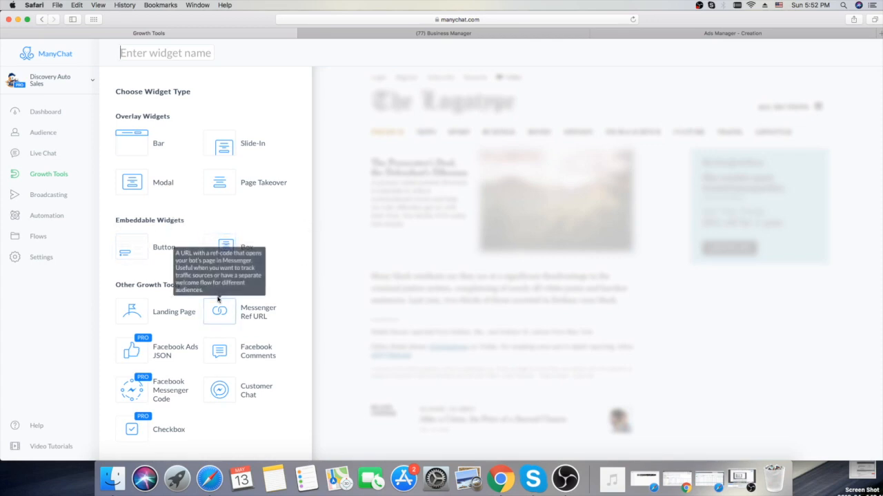
{"action": "mouse_move", "coordinate": [131, 351]}
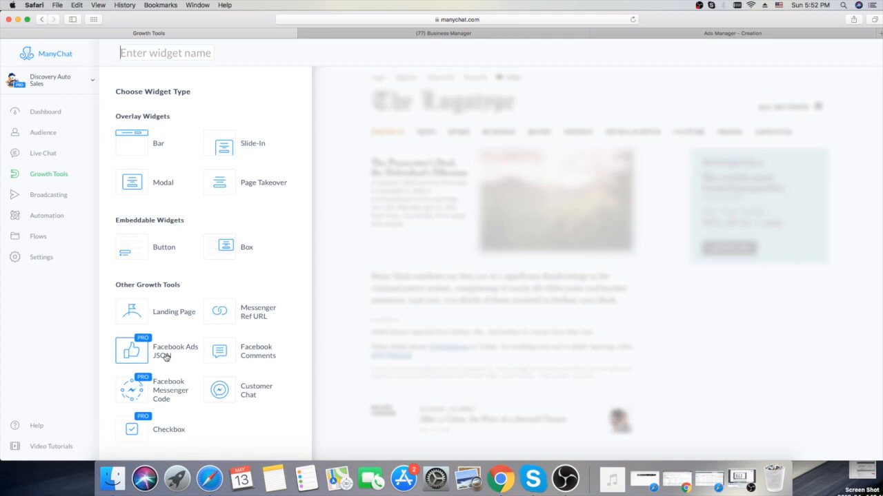
{"action": "mouse_move", "coordinate": [131, 312]}
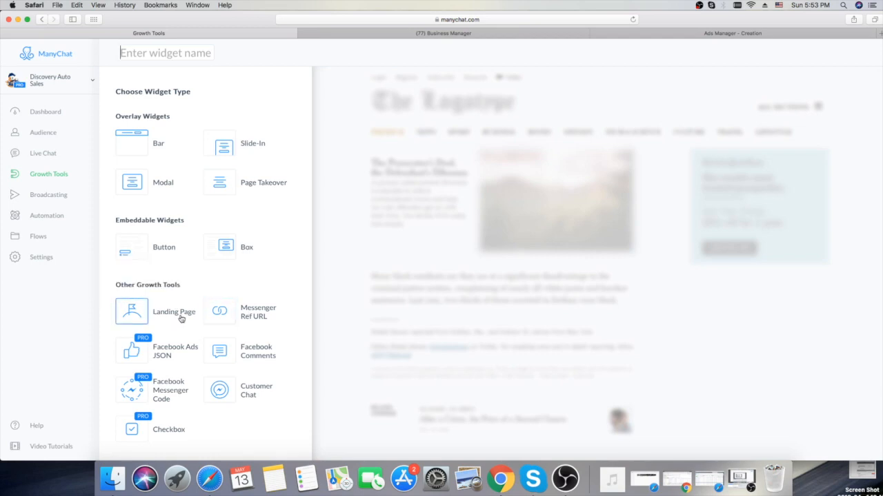
{"action": "mouse_move", "coordinate": [220, 246]}
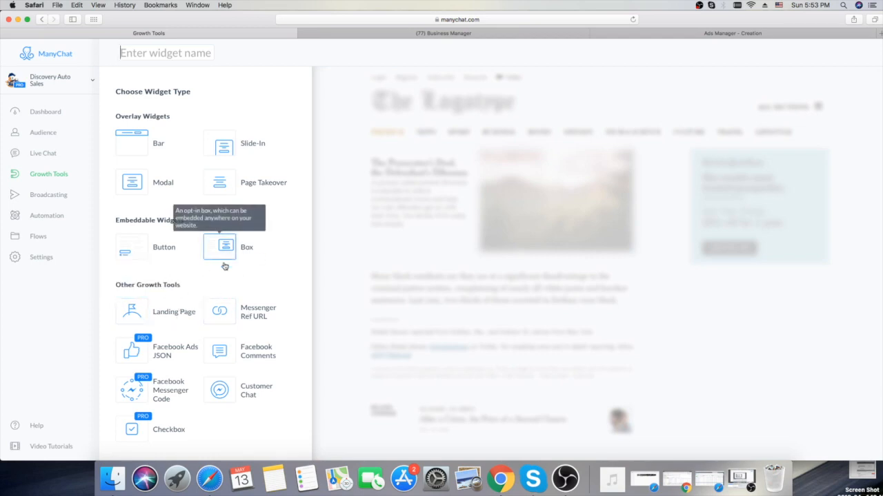
{"action": "mouse_move", "coordinate": [282, 295]}
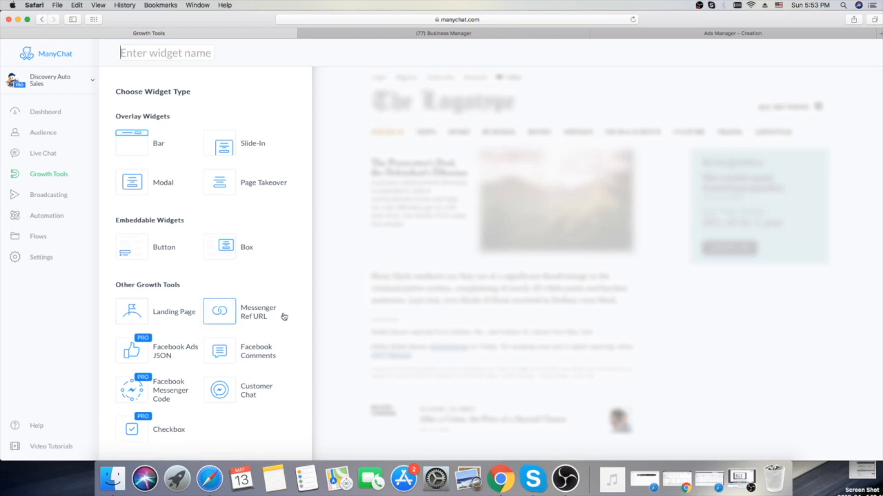
{"action": "mouse_move", "coordinate": [269, 364]}
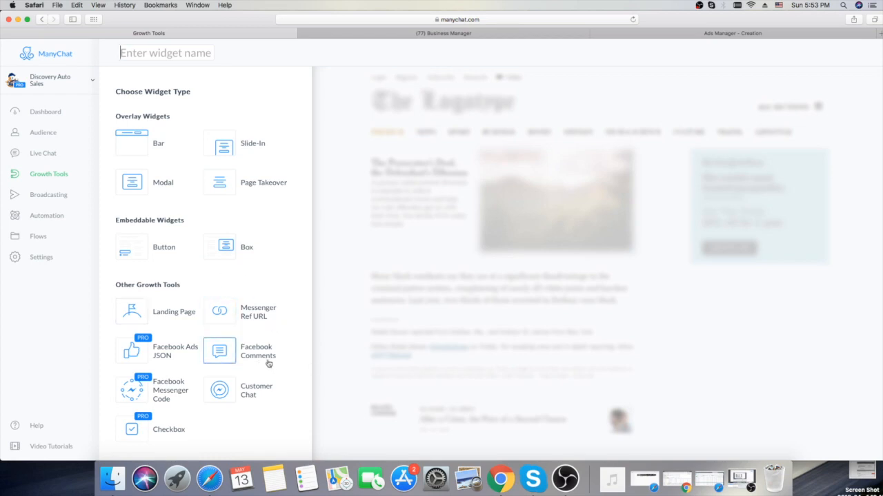
{"action": "mouse_move", "coordinate": [290, 366]}
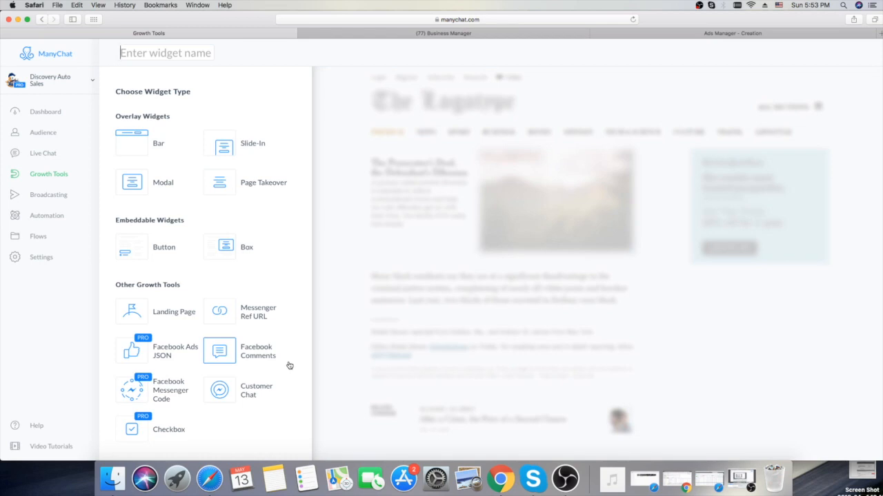
{"action": "mouse_move", "coordinate": [288, 364]}
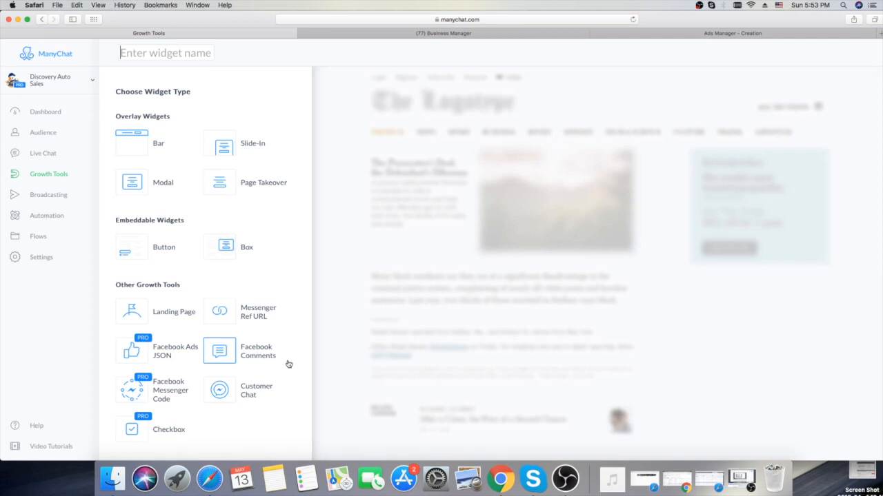
{"action": "mouse_move", "coordinate": [279, 358]}
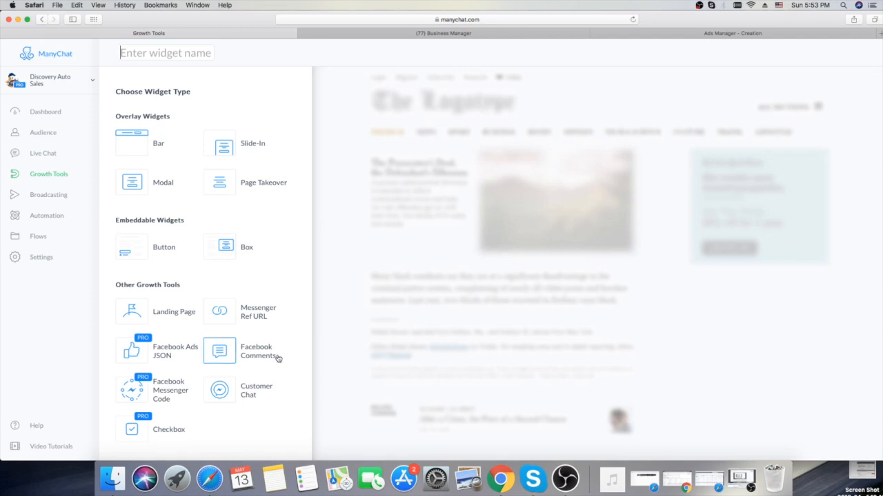
{"action": "mouse_move", "coordinate": [245, 365]}
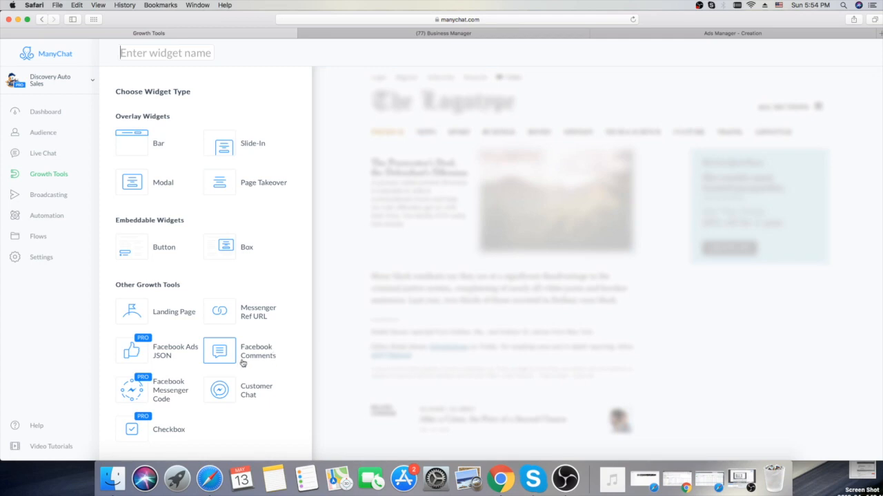
{"action": "mouse_move", "coordinate": [299, 371]}
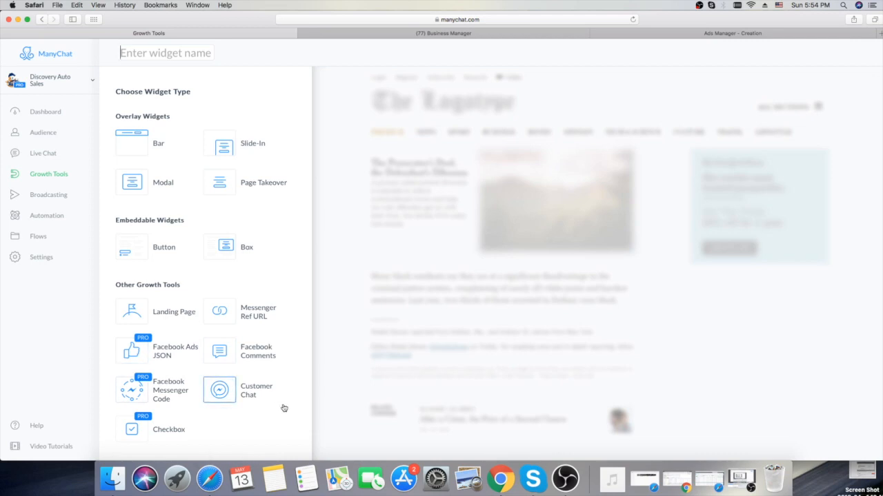
{"action": "mouse_move", "coordinate": [219, 391]}
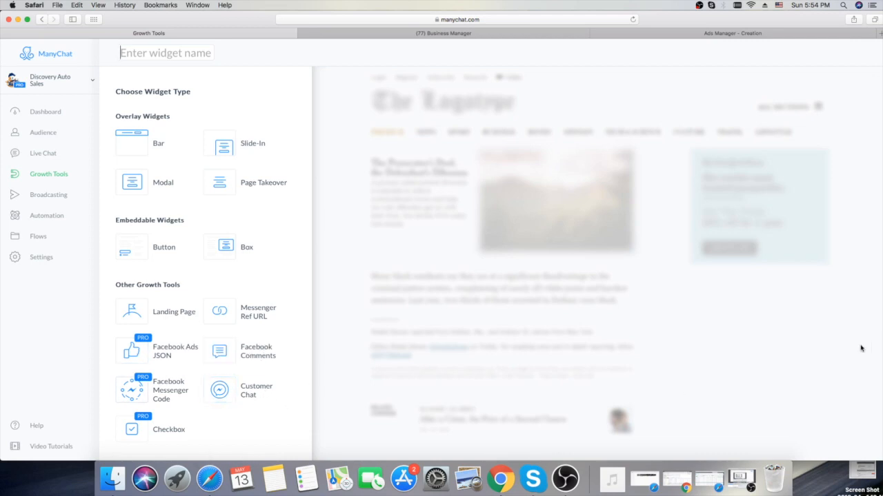
{"action": "mouse_move", "coordinate": [776, 456]}
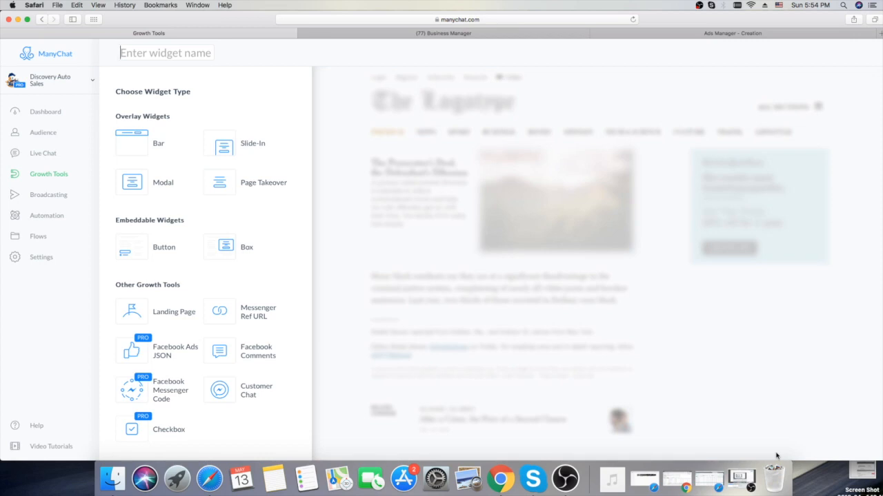
{"action": "mouse_move", "coordinate": [811, 452]}
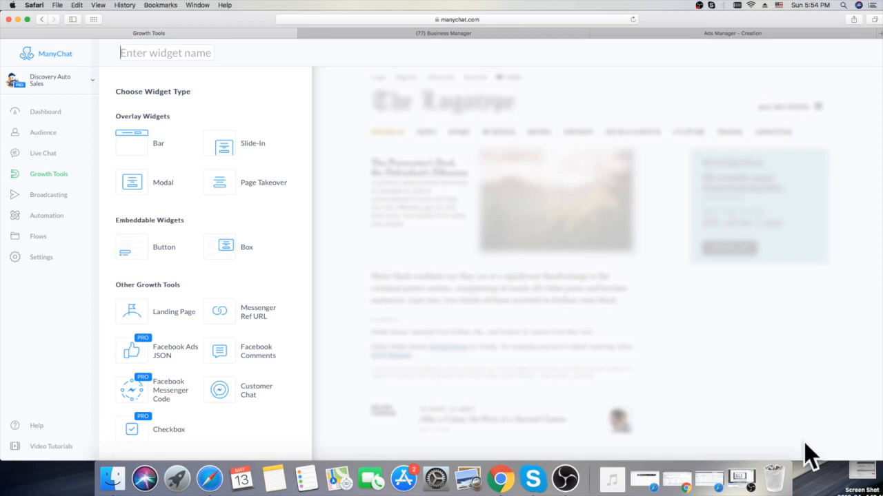
{"action": "mouse_move", "coordinate": [695, 408]}
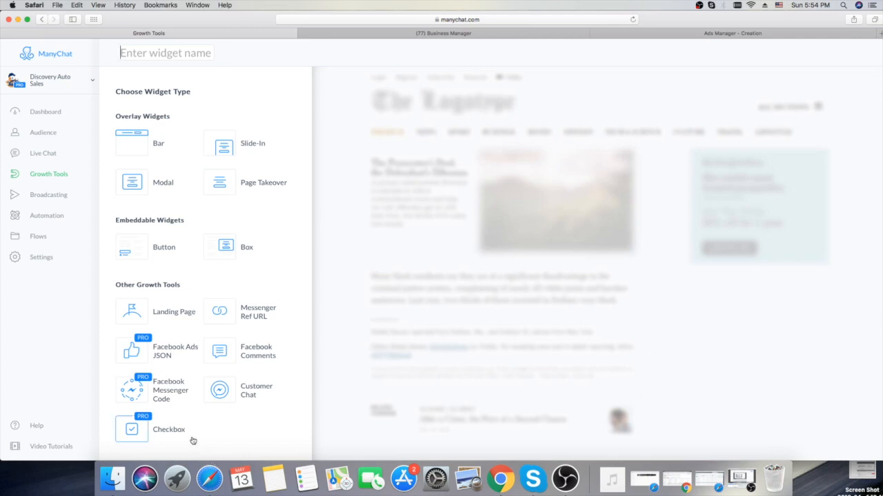
{"action": "mouse_move", "coordinate": [131, 429]}
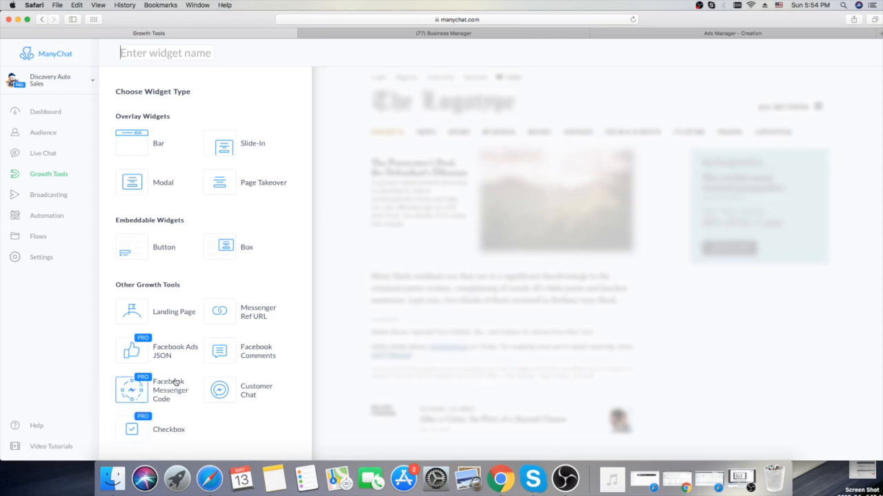
{"action": "mouse_move", "coordinate": [143, 408]}
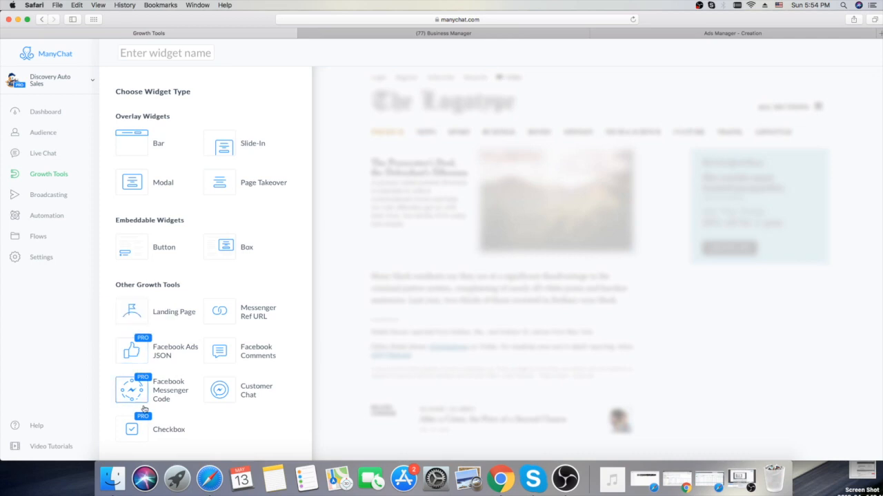
{"action": "mouse_move", "coordinate": [131, 389]}
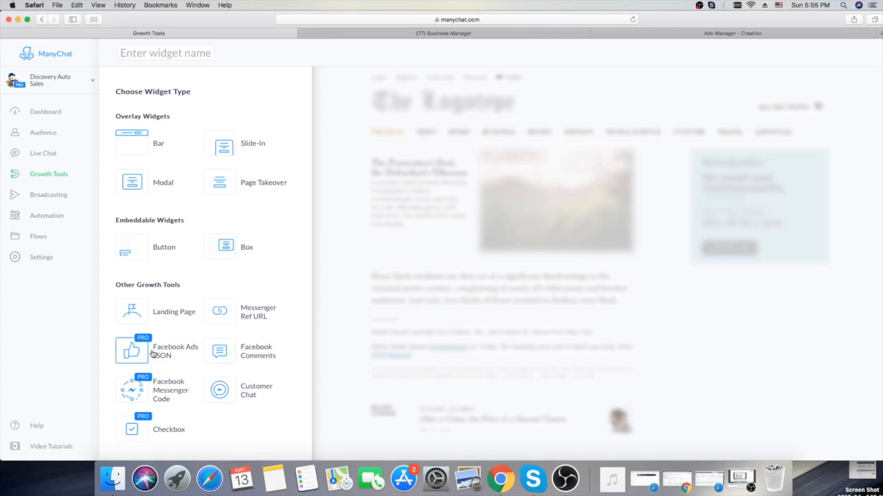
{"action": "mouse_move", "coordinate": [82, 364]}
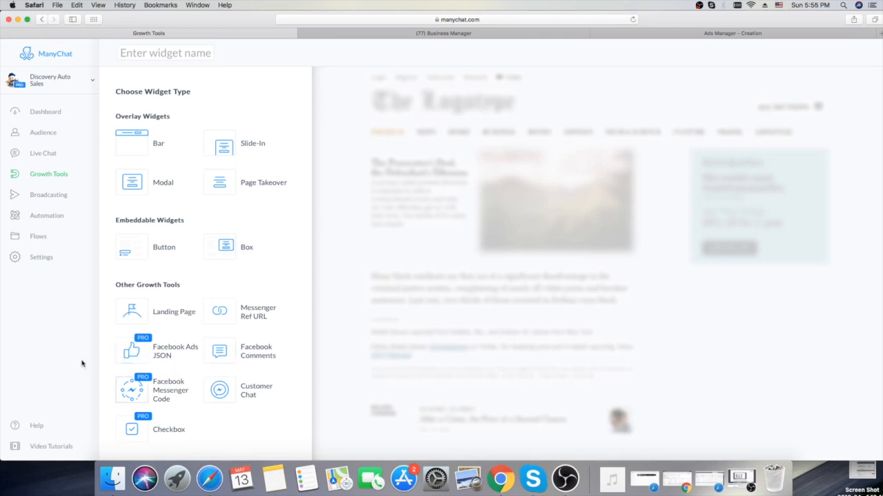
{"action": "mouse_move", "coordinate": [131, 350]}
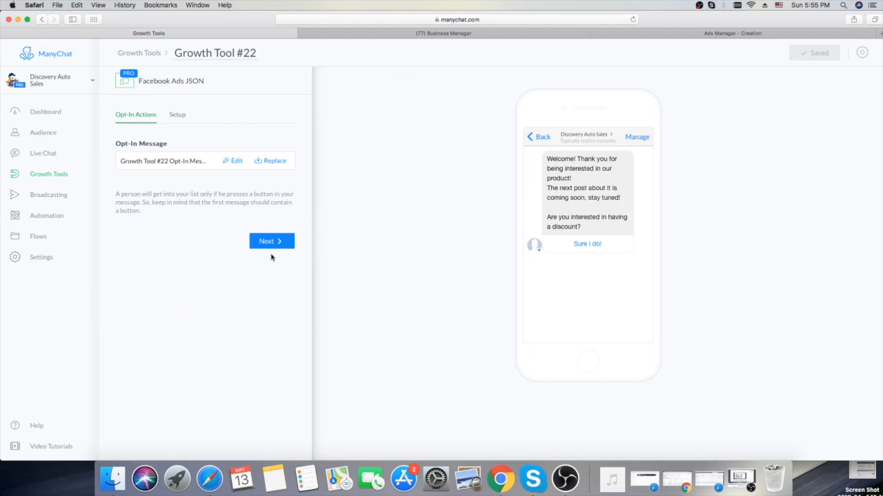
{"action": "mouse_move", "coordinate": [334, 127]}
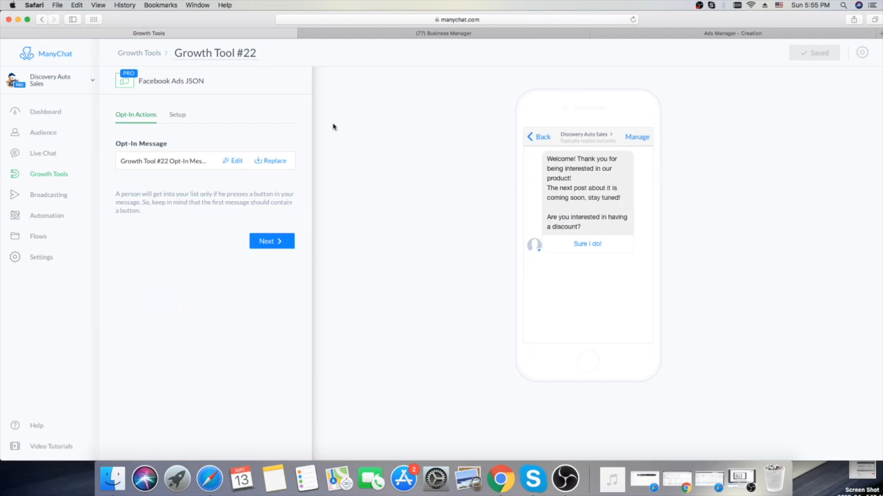
{"action": "mouse_move", "coordinate": [239, 165]}
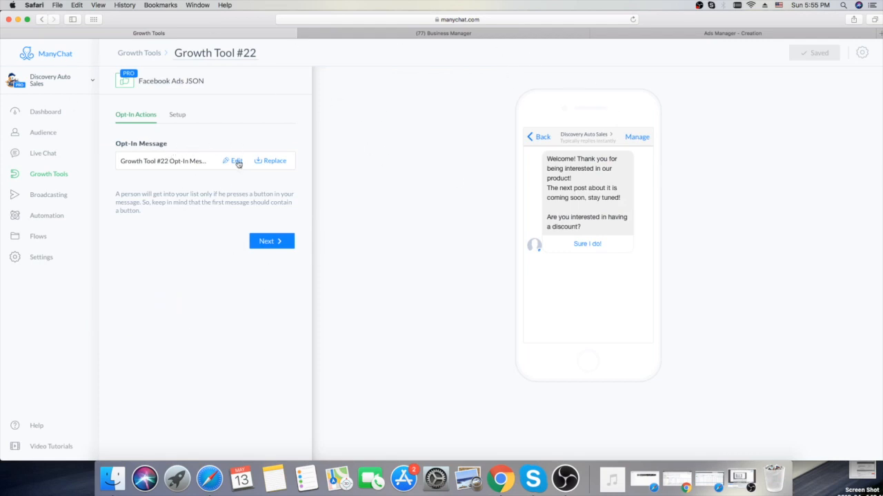
Step: Rewrite the opt-in message as "Hey! Thank you for being interested! Would you like $200 Coupon?" and select the Sure I do! step
{"action": "left_click", "coordinate": [234, 160]}
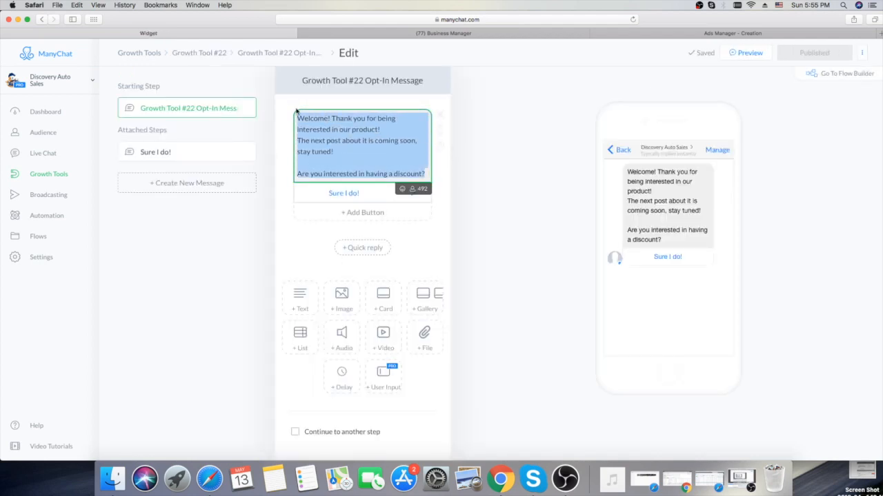
{"action": "type", "text": "Hey! Thank you for being"}
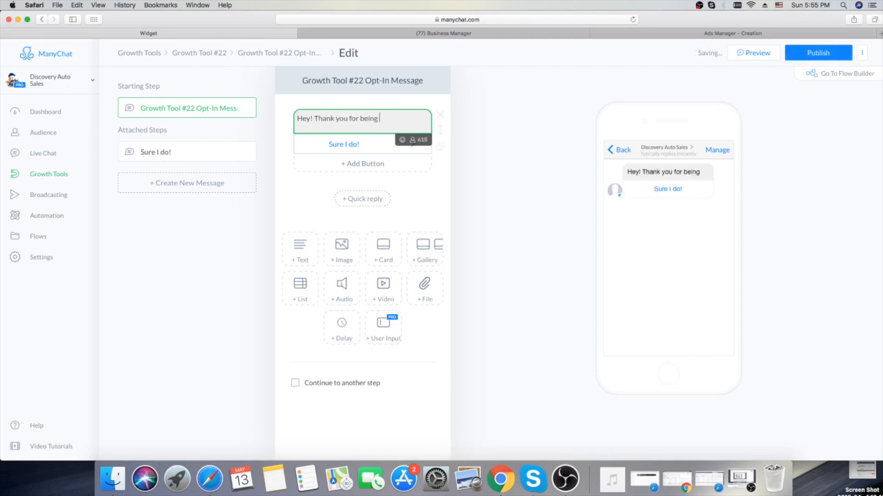
{"action": "type", "text": "interested"}
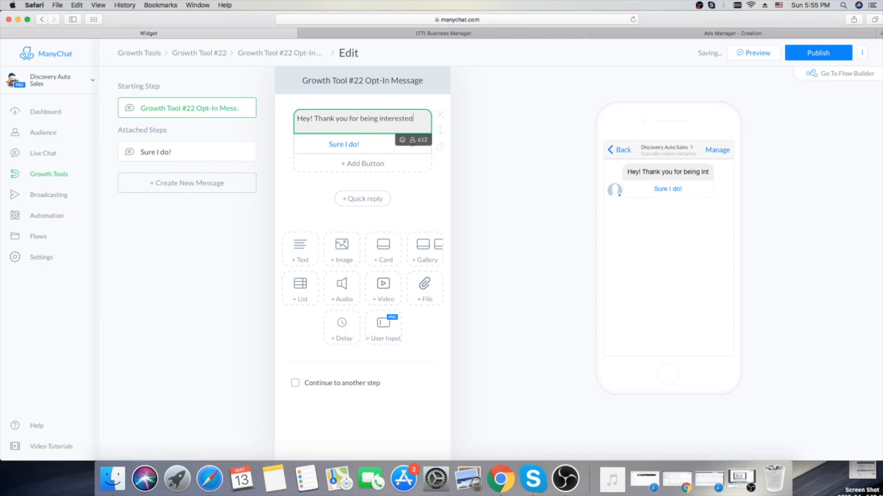
{"action": "type", "text": "! 😊"}
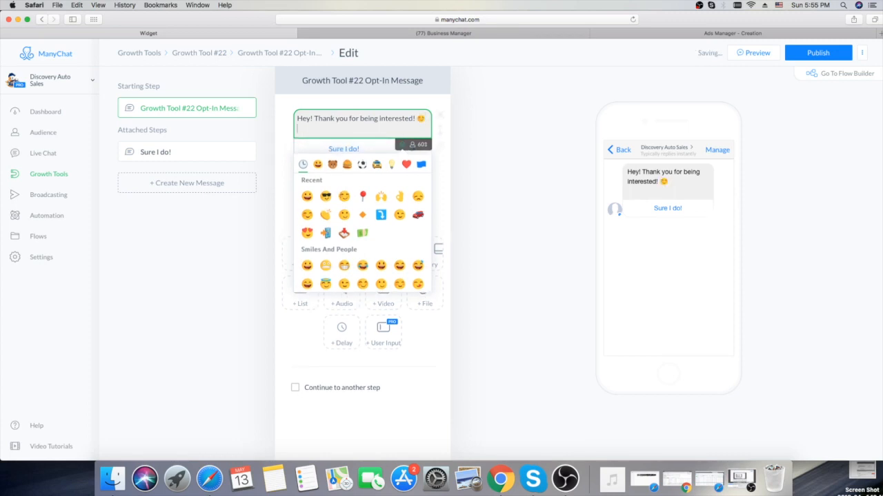
{"action": "type", "text": "Would you like"}
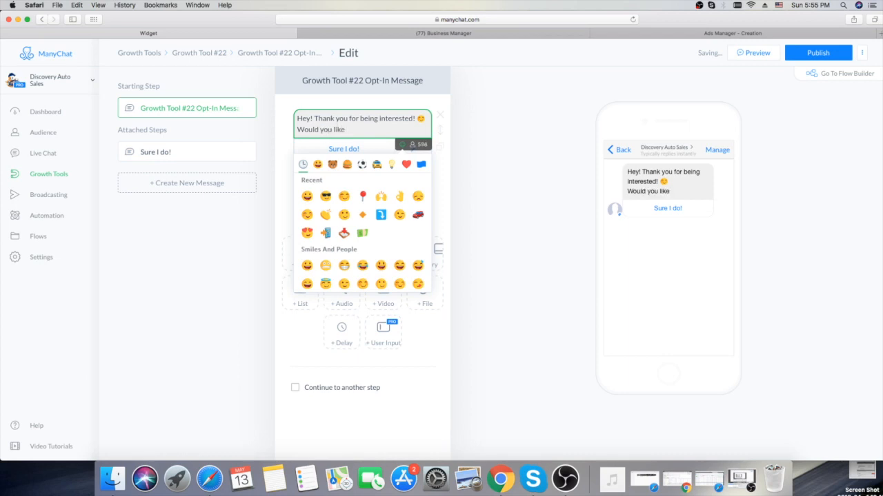
{"action": "type", "text": "$200 C"}
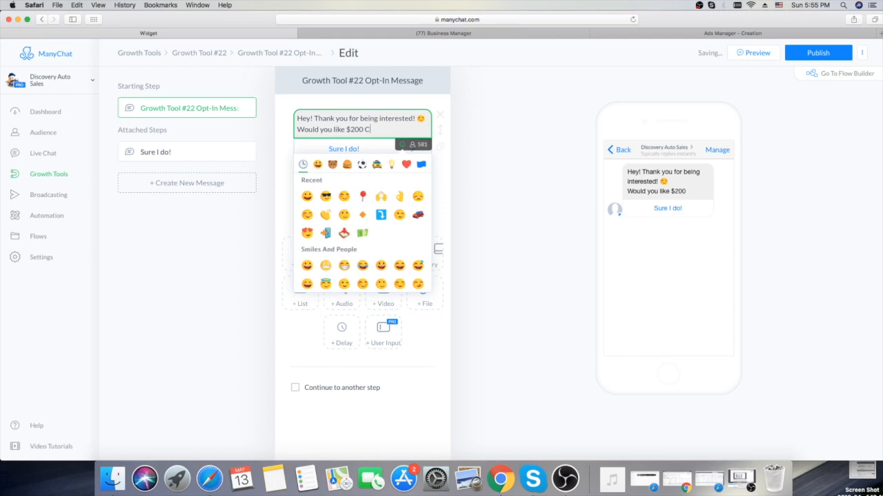
{"action": "type", "text": "oupon?"}
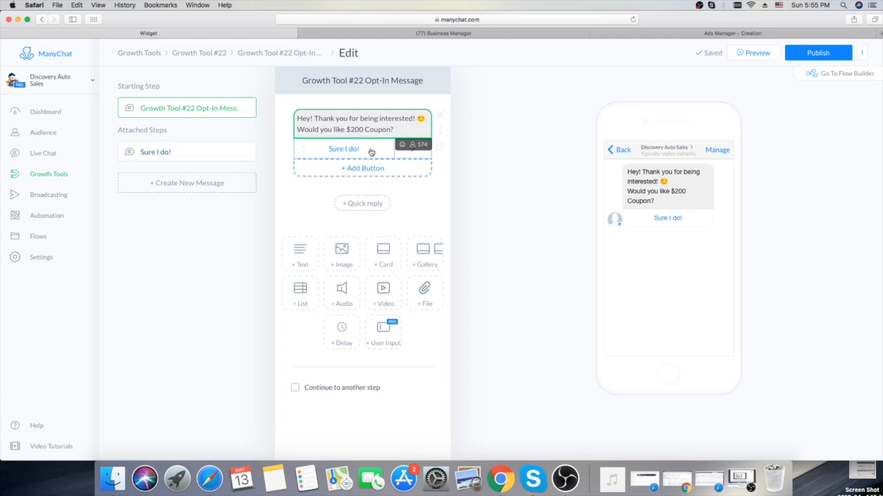
{"action": "left_click", "coordinate": [343, 149]}
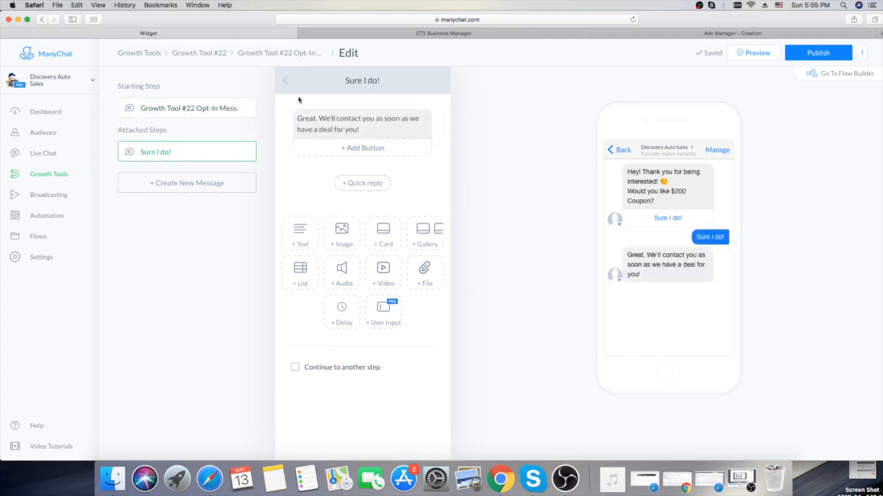
Step: View the opt-in flow in Flow Builder, add then remove an extra New Button #2 on the opt-in step
{"action": "left_click", "coordinate": [847, 73]}
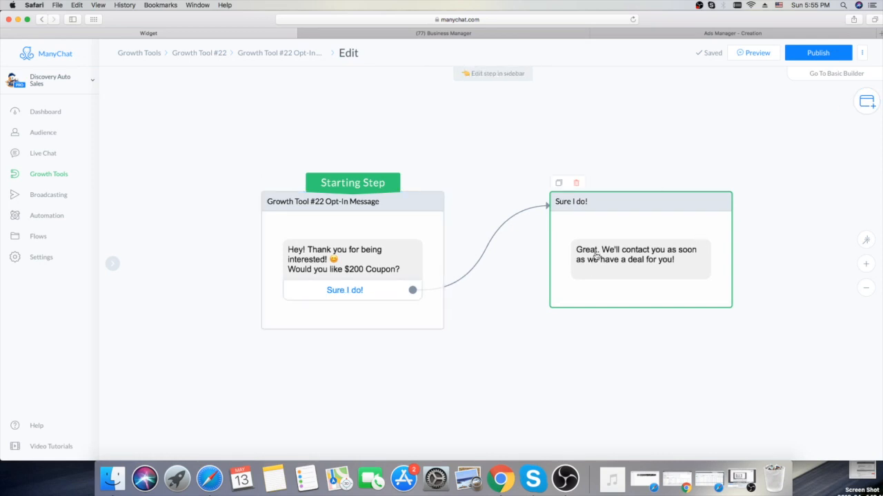
{"action": "mouse_move", "coordinate": [638, 240]}
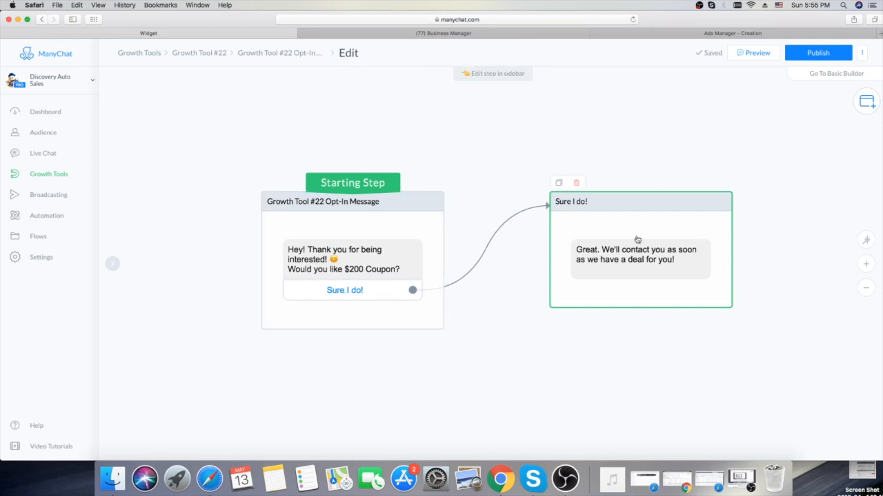
{"action": "left_click", "coordinate": [353, 317]}
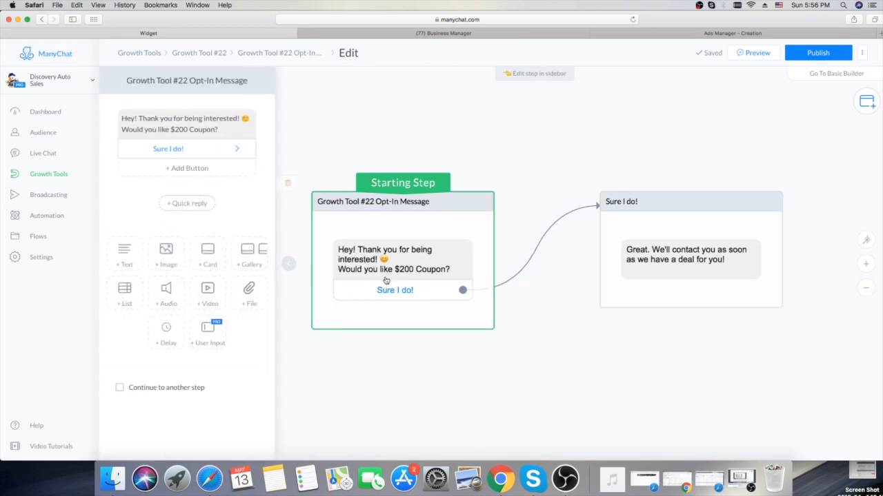
{"action": "left_click", "coordinate": [186, 168]}
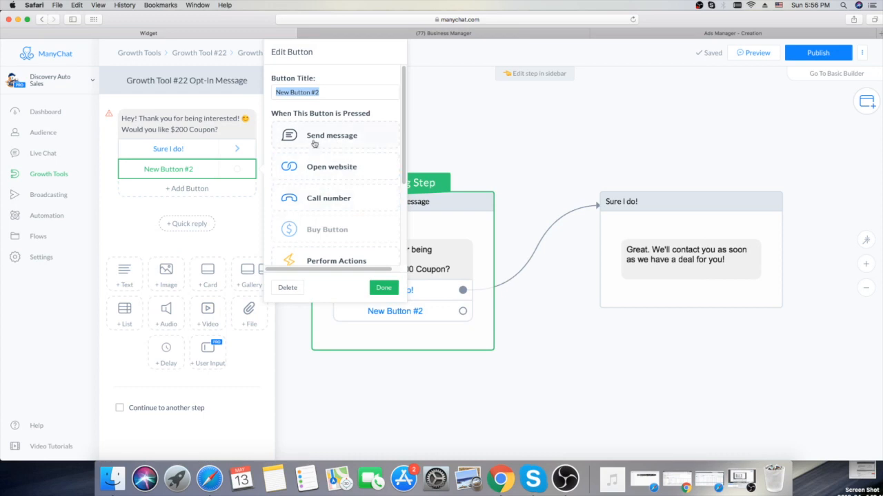
{"action": "mouse_move", "coordinate": [223, 226]}
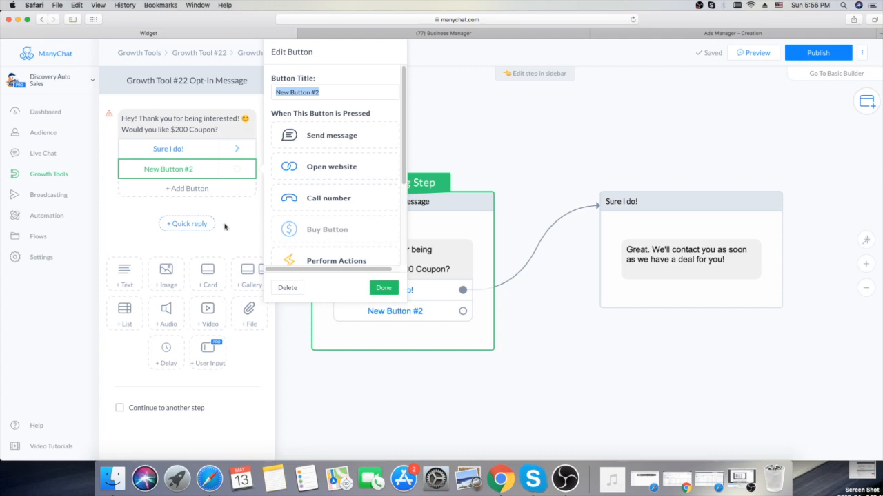
{"action": "left_click", "coordinate": [383, 288]}
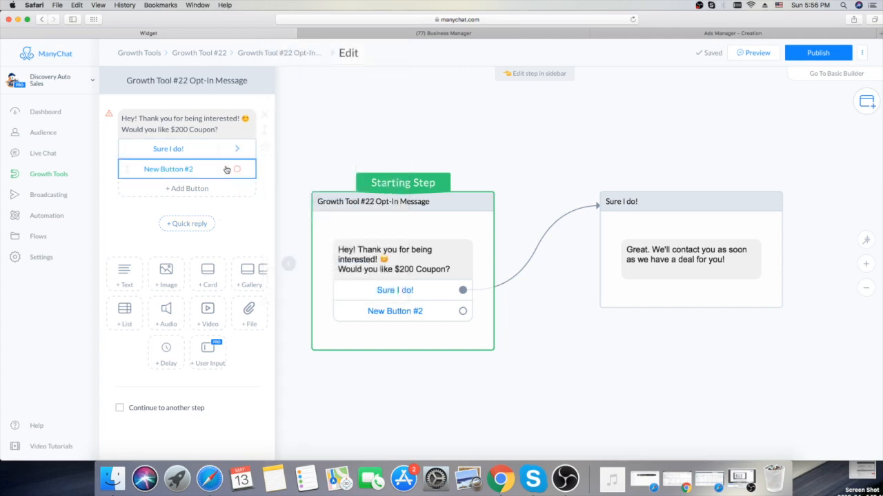
{"action": "left_click", "coordinate": [237, 168]}
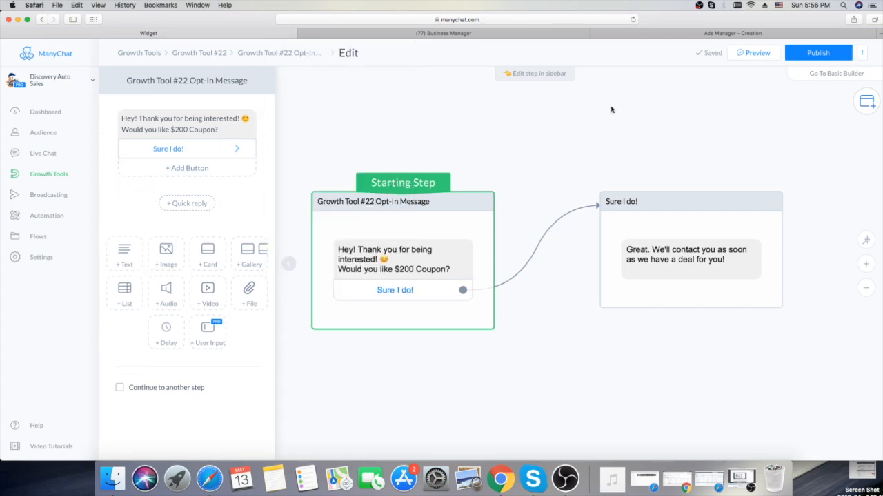
{"action": "mouse_move", "coordinate": [284, 409]}
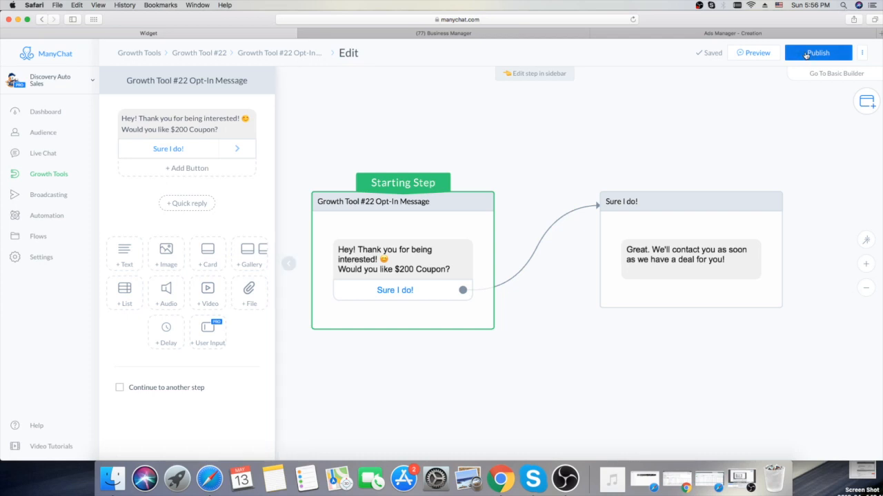
Step: Publish the opt-in flow and return to Growth Tool #22's Setup to copy its Facebook Ads JSON code
{"action": "left_click", "coordinate": [818, 52]}
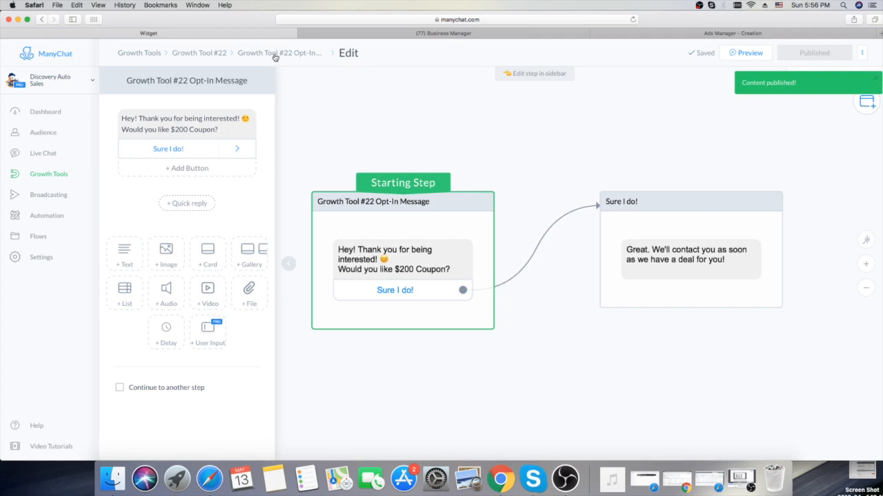
{"action": "left_click", "coordinate": [279, 52]}
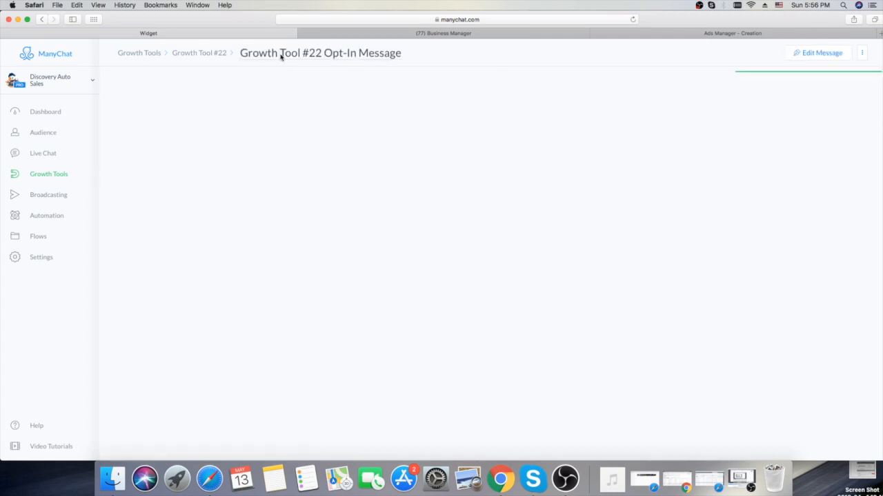
{"action": "left_click", "coordinate": [198, 53]}
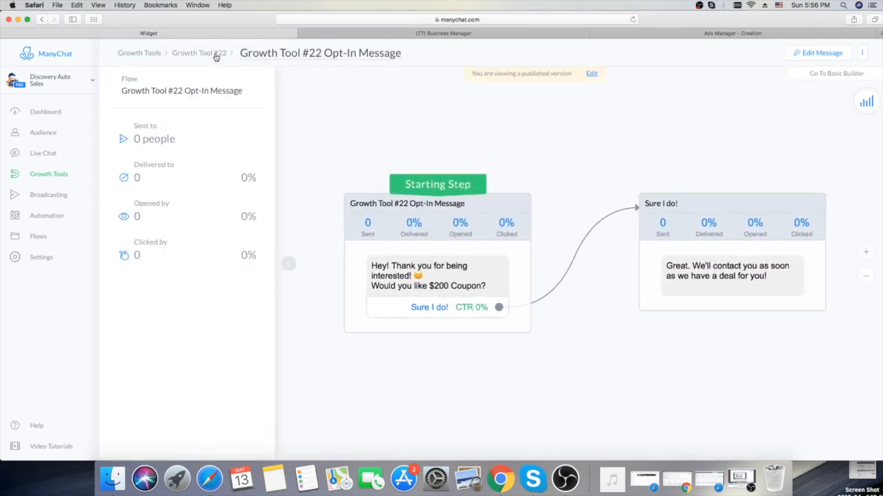
{"action": "left_click", "coordinate": [198, 52]}
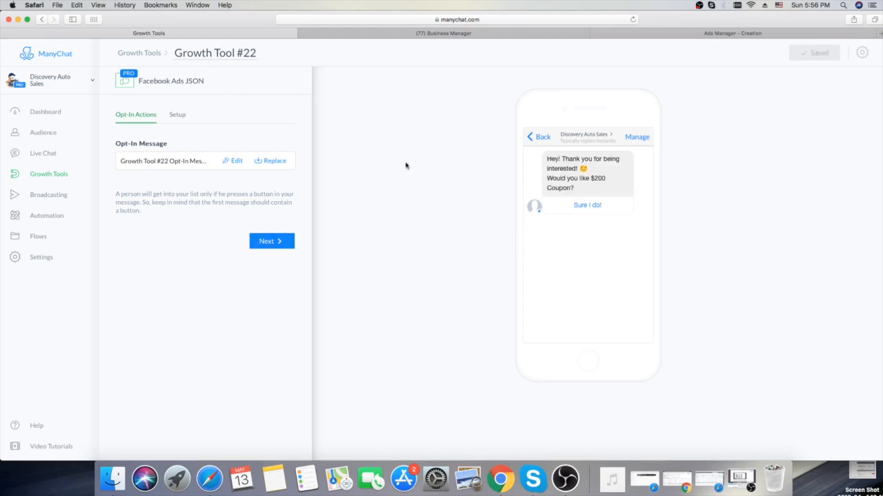
{"action": "mouse_move", "coordinate": [742, 123]}
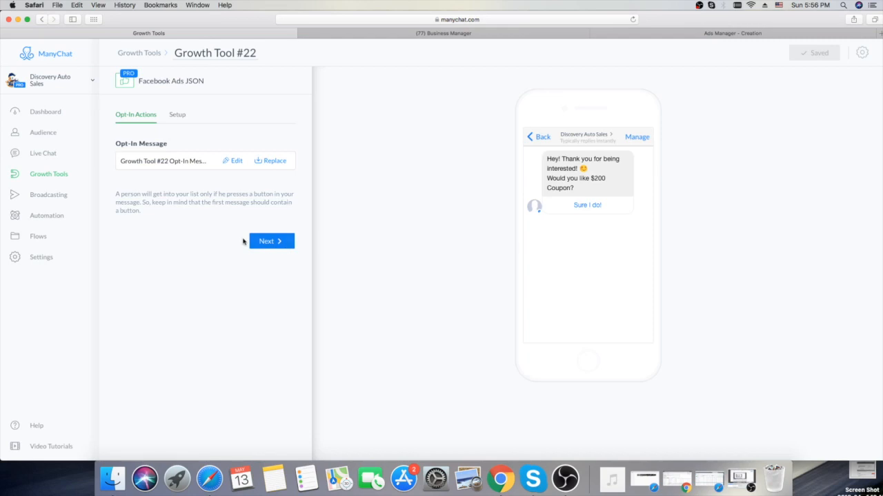
{"action": "mouse_move", "coordinate": [304, 285]}
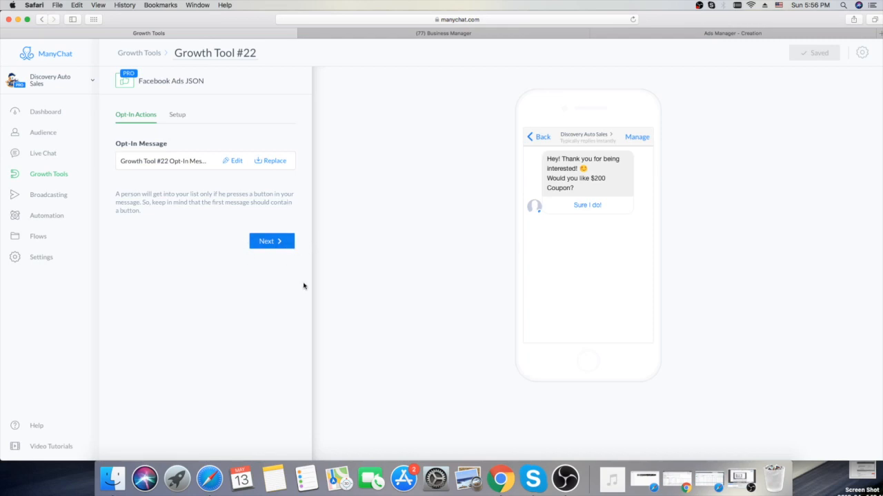
{"action": "left_click", "coordinate": [271, 240]}
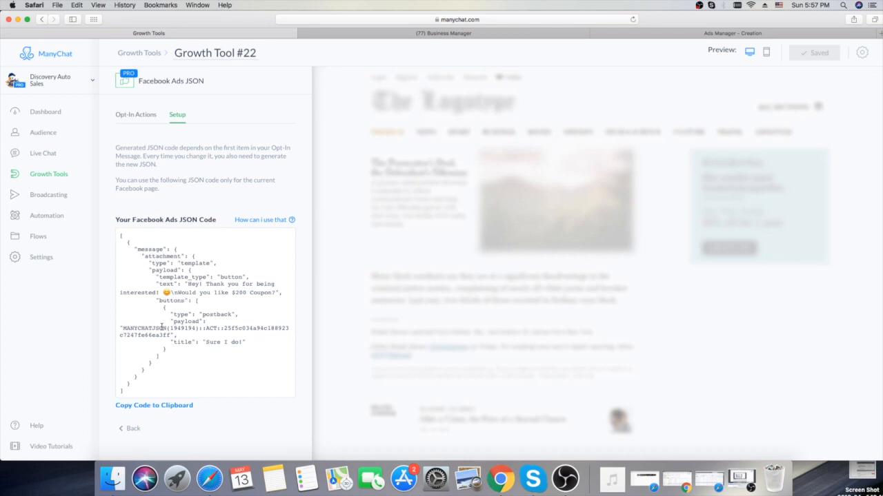
{"action": "mouse_move", "coordinate": [687, 36]}
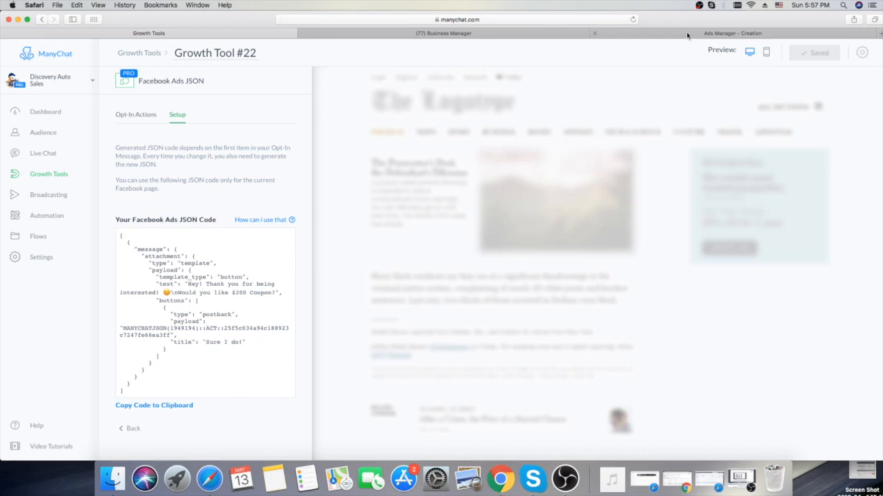
Step: In Ads Manager, create a campaign with the Traffic objective and continue to the ad set
{"action": "left_click", "coordinate": [731, 33]}
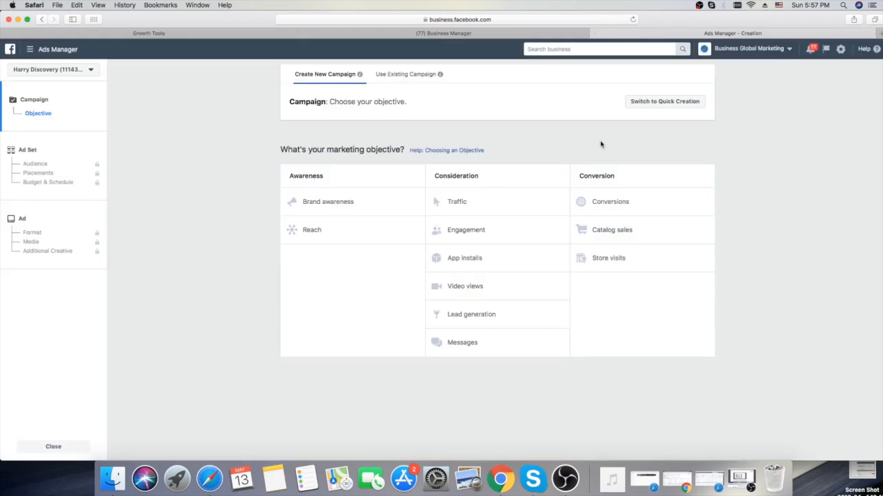
{"action": "mouse_move", "coordinate": [582, 166]}
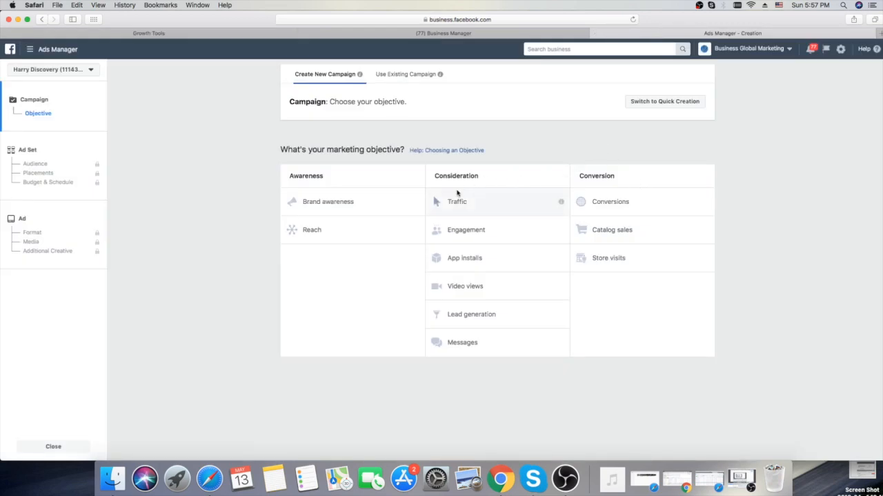
{"action": "mouse_move", "coordinate": [622, 193]}
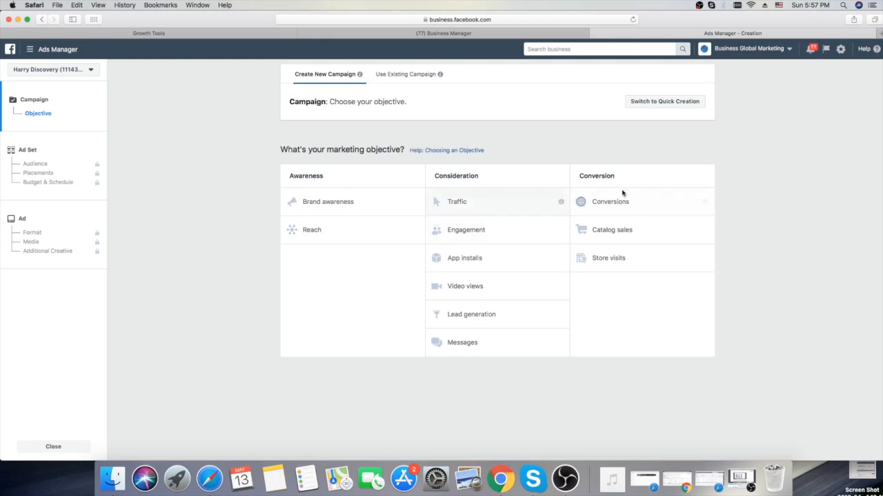
{"action": "mouse_move", "coordinate": [621, 202]}
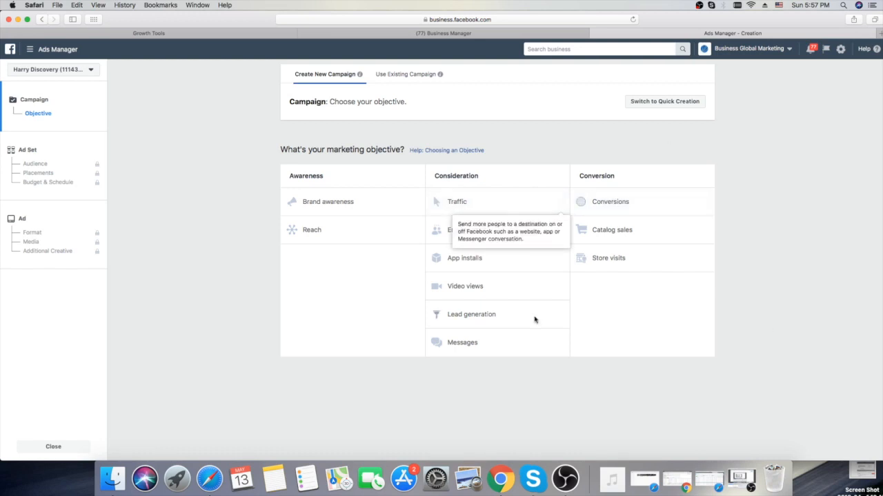
{"action": "mouse_move", "coordinate": [750, 146]}
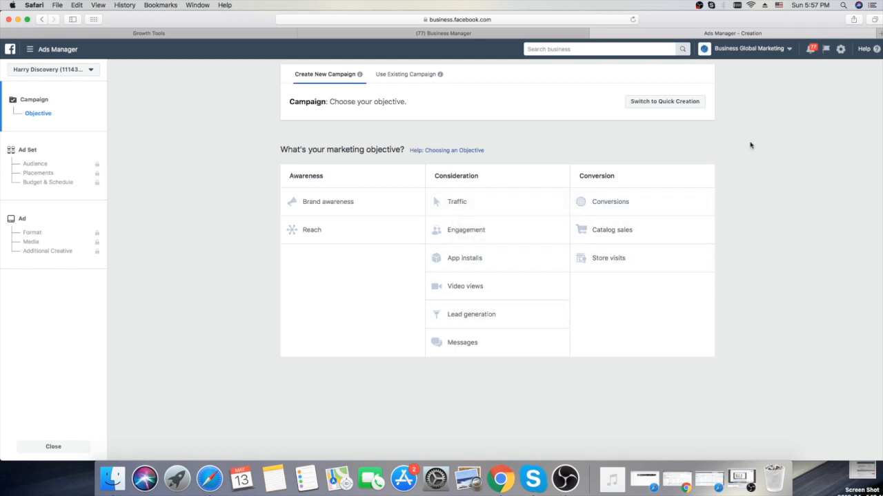
{"action": "mouse_move", "coordinate": [480, 201]}
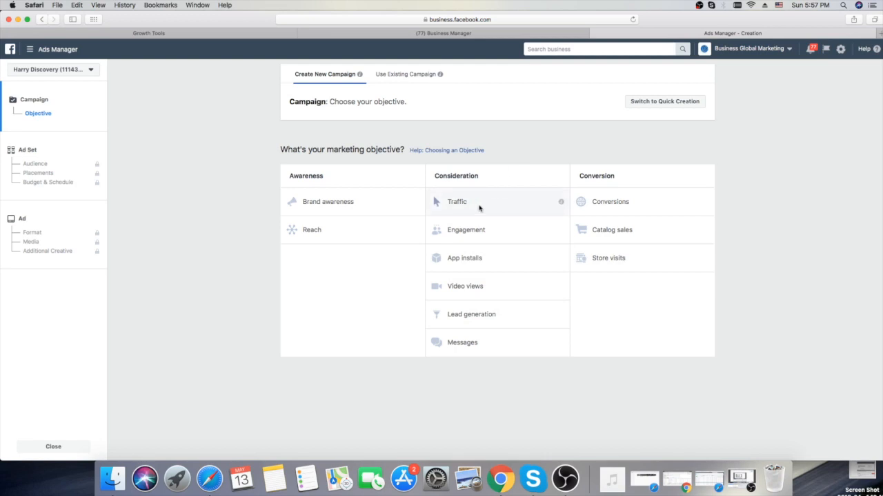
{"action": "left_click", "coordinate": [457, 202]}
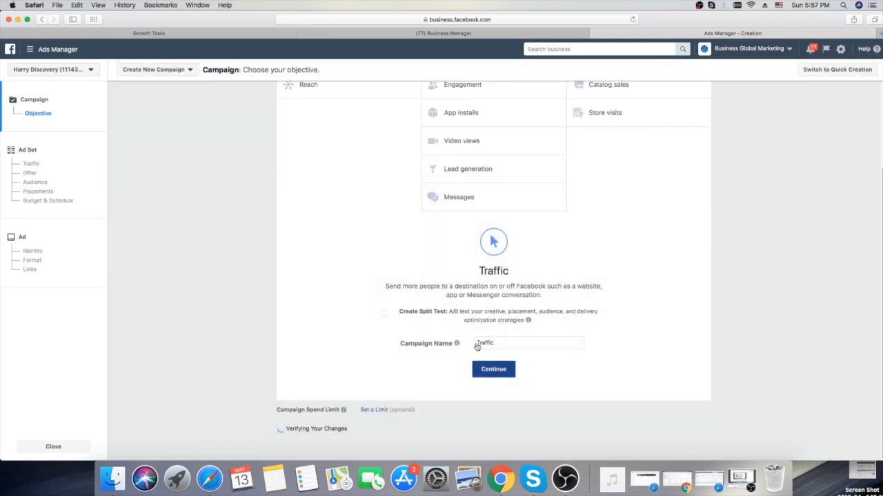
{"action": "left_click", "coordinate": [493, 369]}
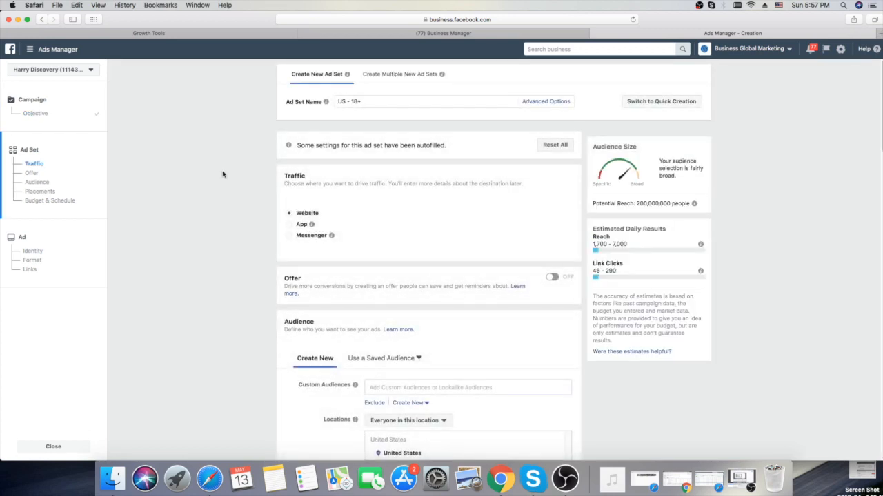
Step: Set the ad set to edited placements with adjusted platforms and continue to the ad level
{"action": "scroll", "scroll_direction": "down", "scroll_amount": 3}
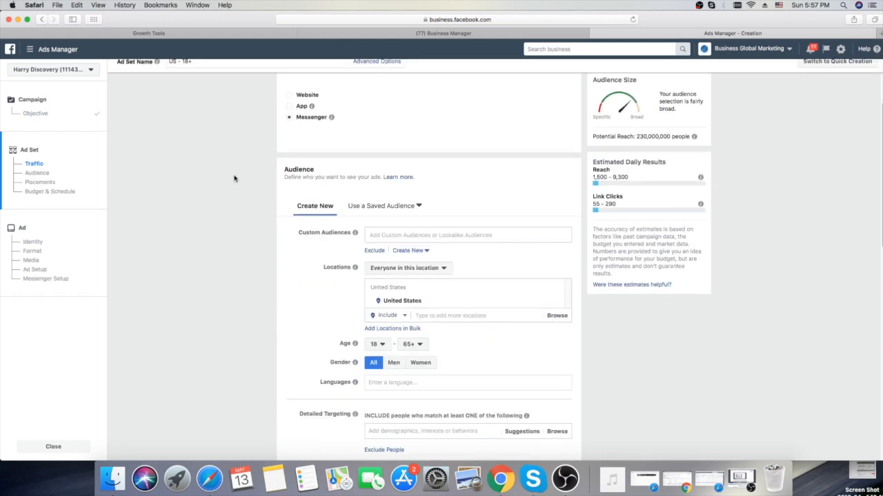
{"action": "scroll", "scroll_direction": "down", "scroll_amount": 3}
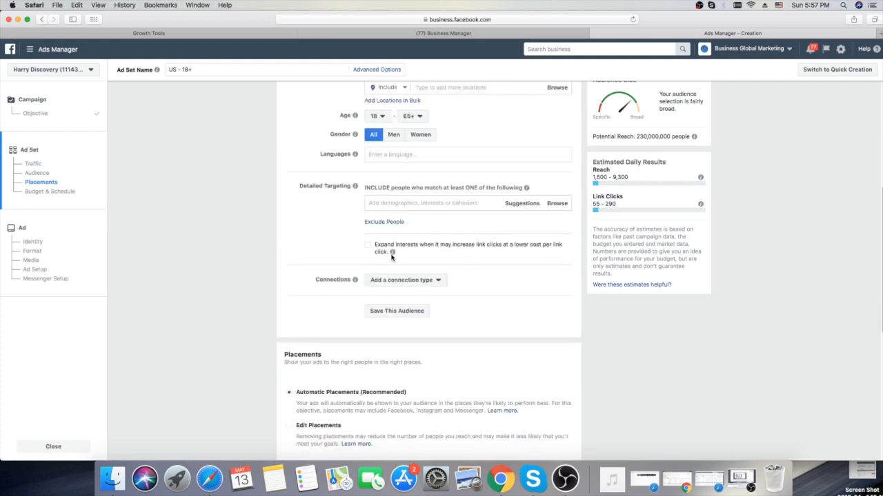
{"action": "scroll", "scroll_direction": "down", "scroll_amount": 3}
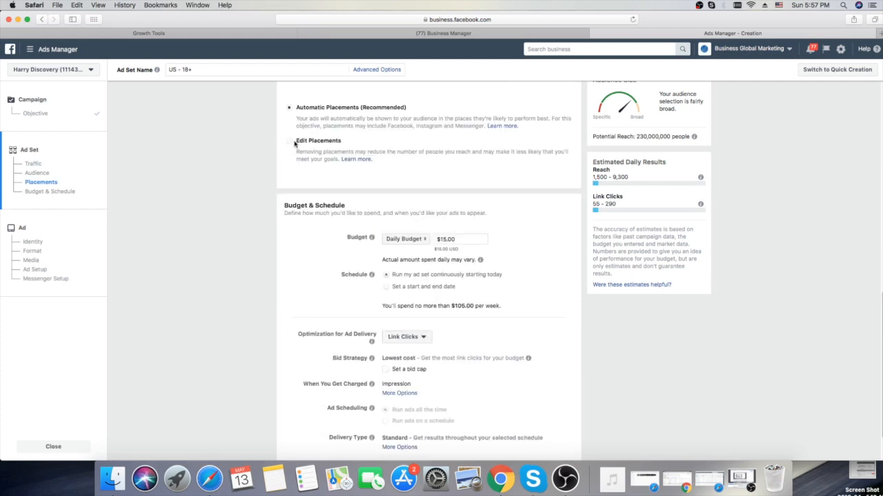
{"action": "left_click", "coordinate": [289, 141]}
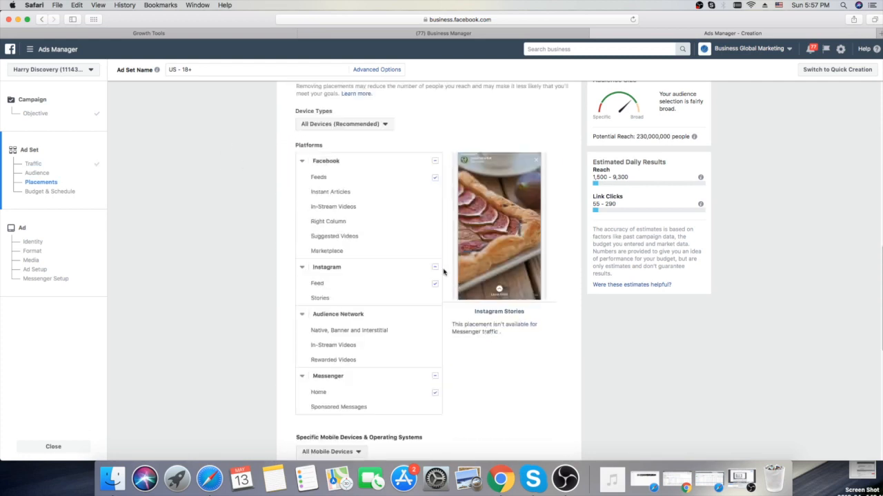
{"action": "left_click", "coordinate": [434, 268]}
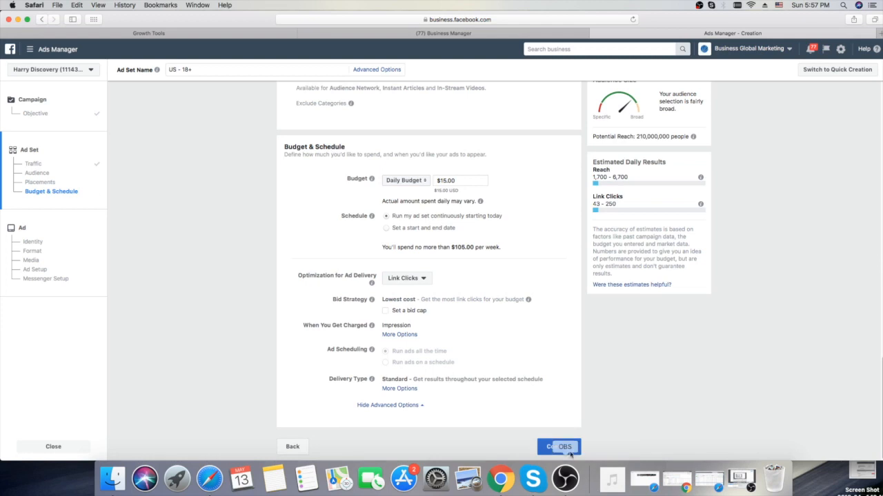
{"action": "left_click", "coordinate": [559, 447]}
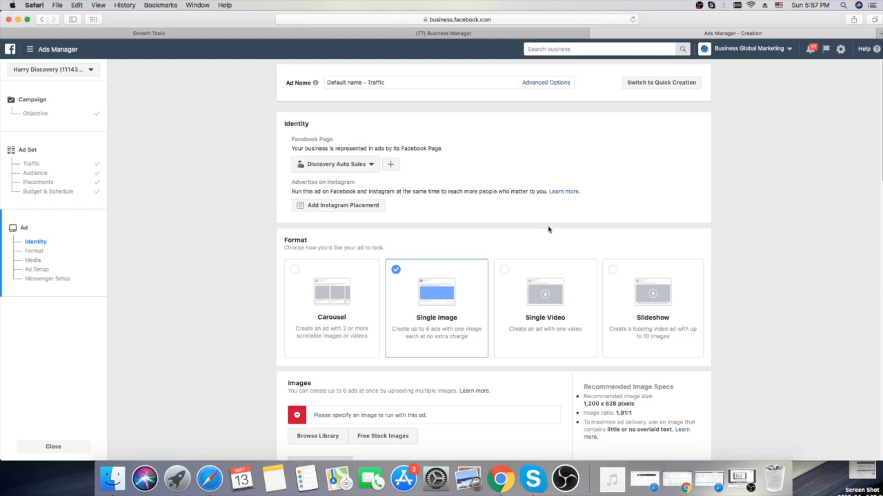
{"action": "mouse_move", "coordinate": [544, 311]}
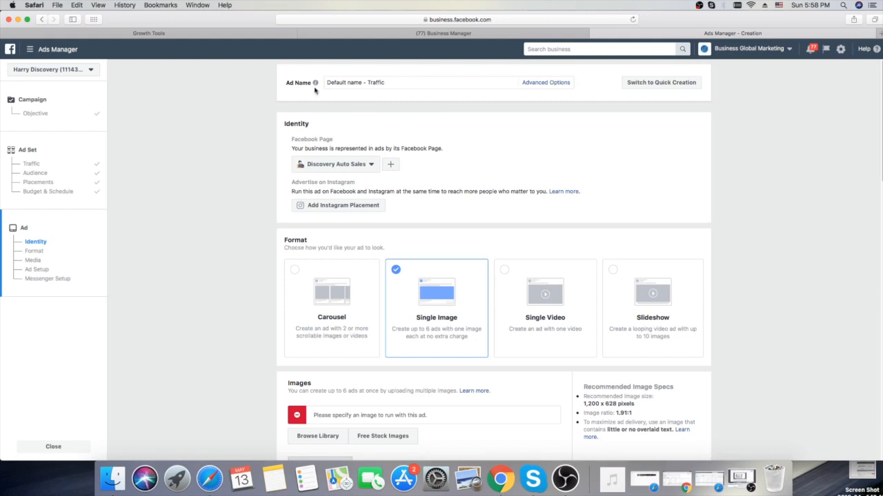
{"action": "mouse_move", "coordinate": [391, 130]}
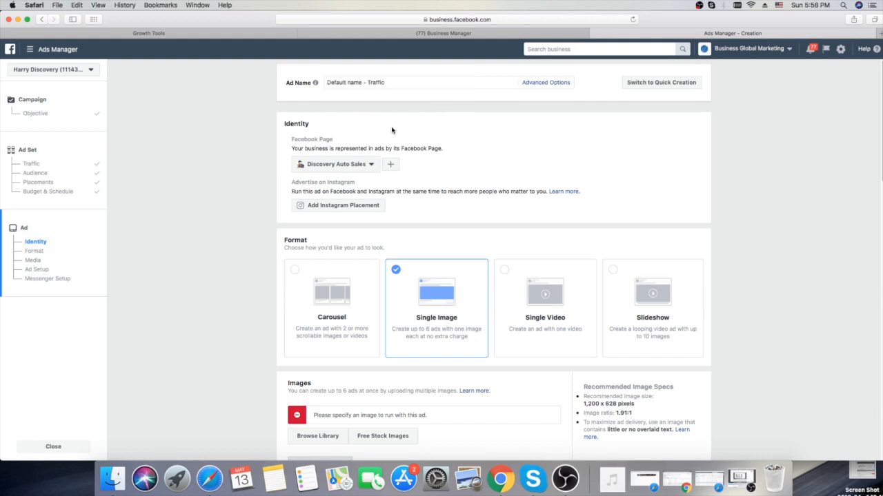
{"action": "mouse_move", "coordinate": [452, 325]}
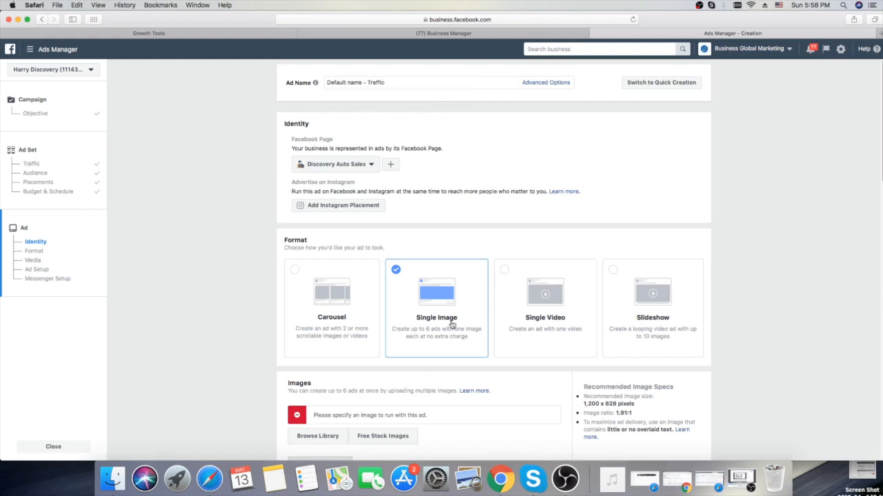
{"action": "mouse_move", "coordinate": [231, 248]}
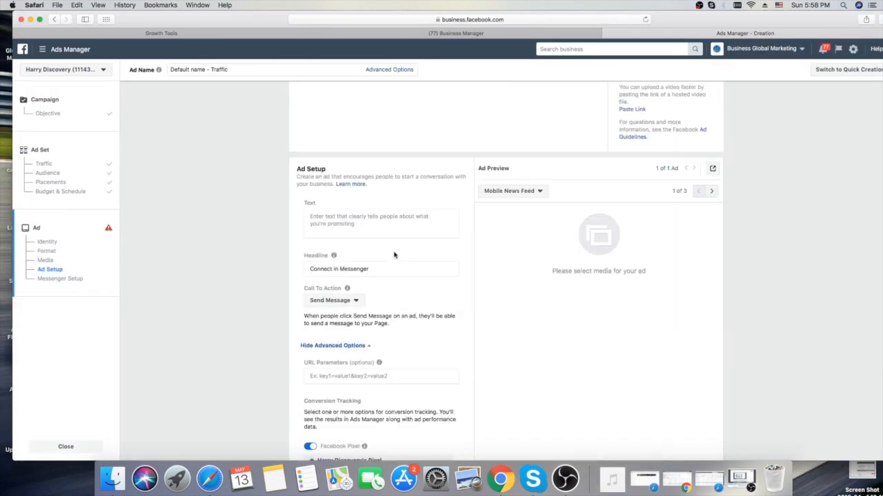
Step: Select the ad's Text field and jump to the Messenger Message Setup section
{"action": "left_click", "coordinate": [380, 223]}
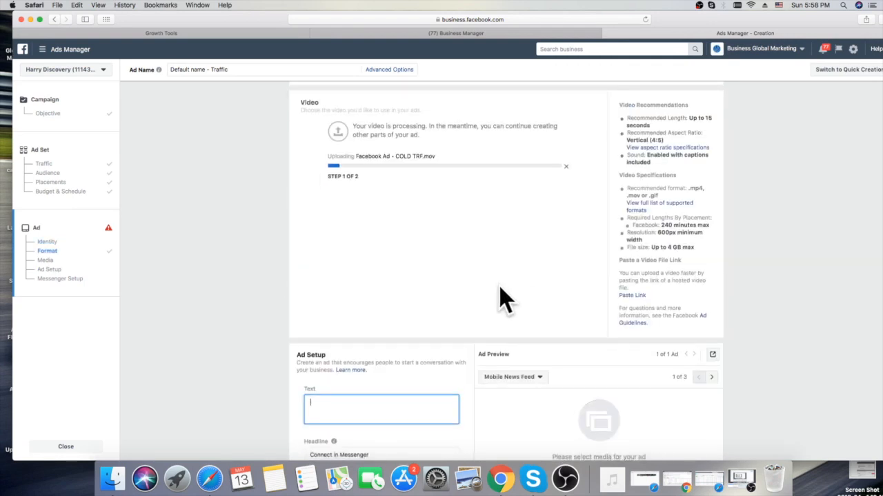
{"action": "scroll", "scroll_direction": "down", "scroll_amount": 3}
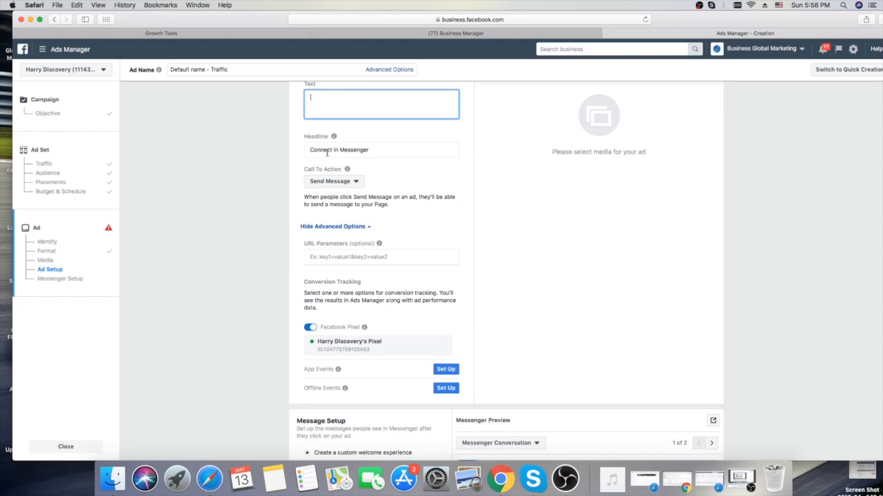
{"action": "left_click", "coordinate": [61, 279]}
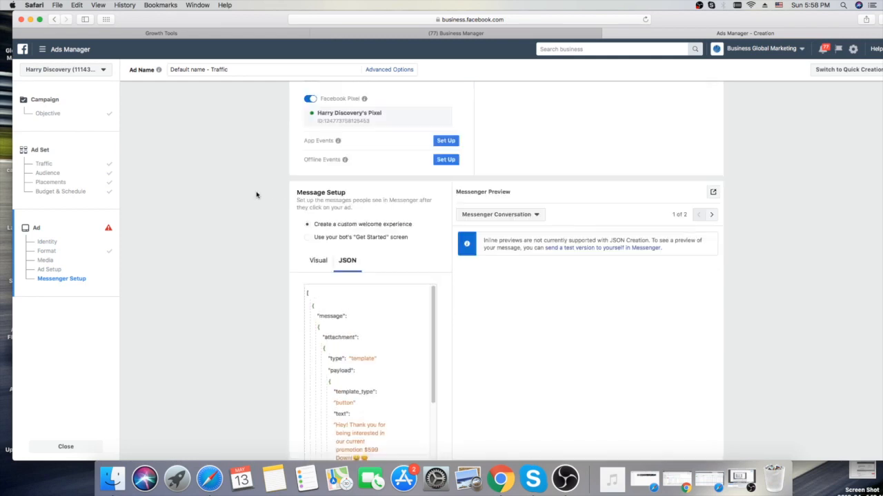
{"action": "mouse_move", "coordinate": [337, 91]}
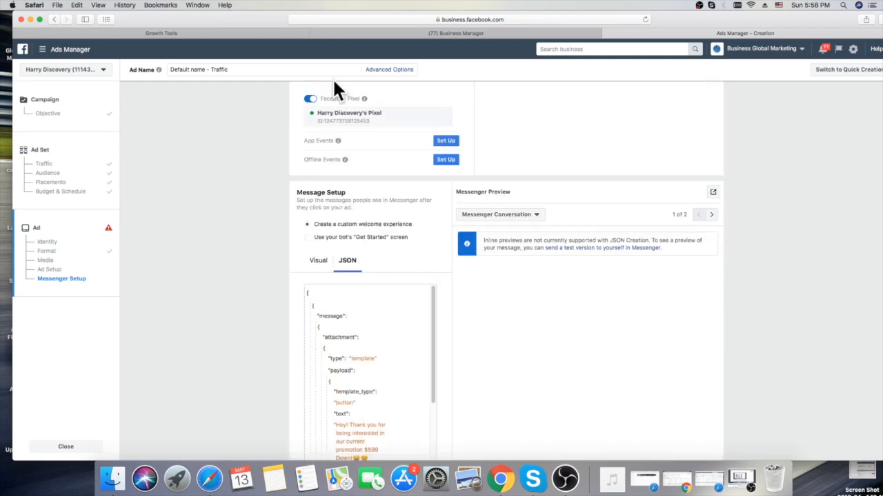
{"action": "mouse_move", "coordinate": [665, 226]}
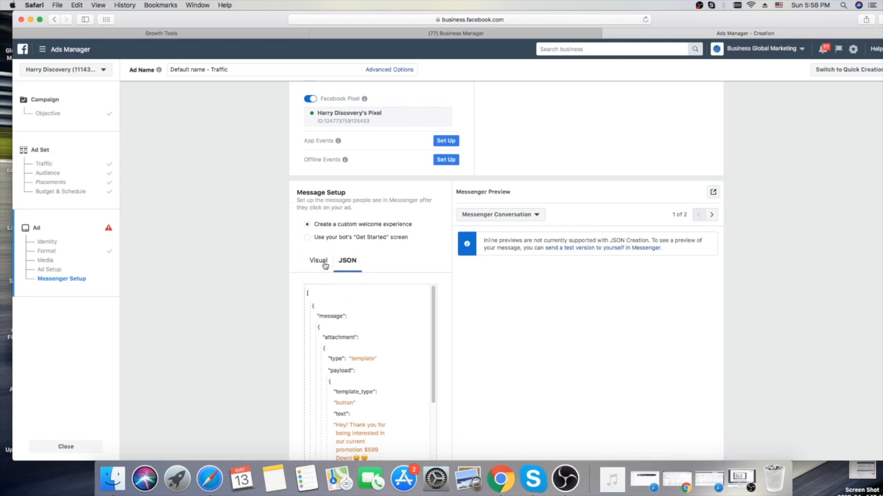
{"action": "mouse_move", "coordinate": [309, 223]}
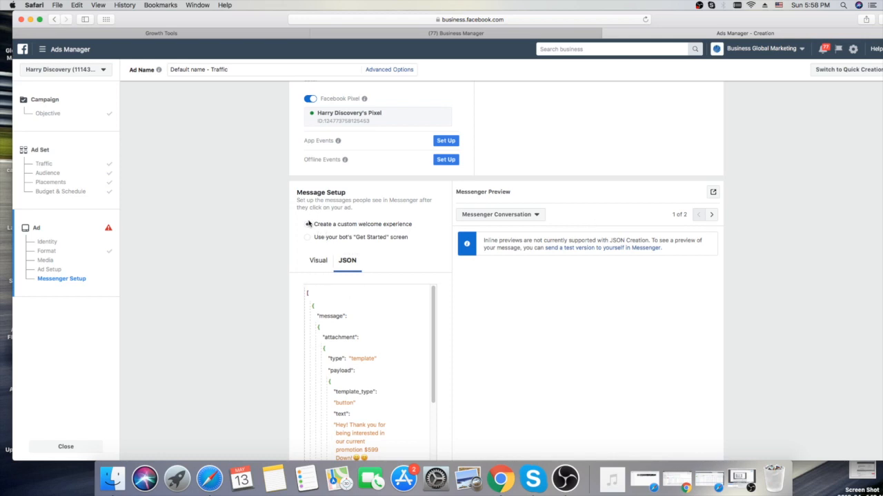
Step: Choose 'Create a custom welcome experience' in Message Setup for the ManyChat JSON
{"action": "left_click", "coordinate": [308, 224]}
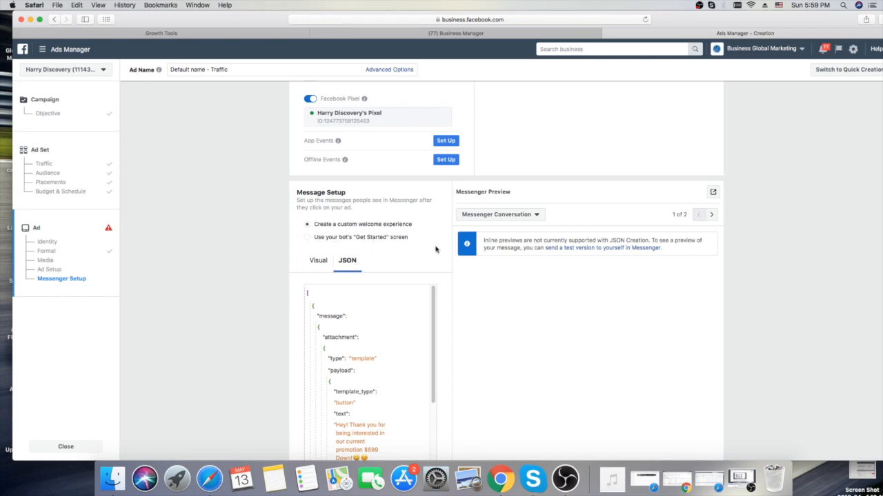
{"action": "mouse_move", "coordinate": [438, 239]}
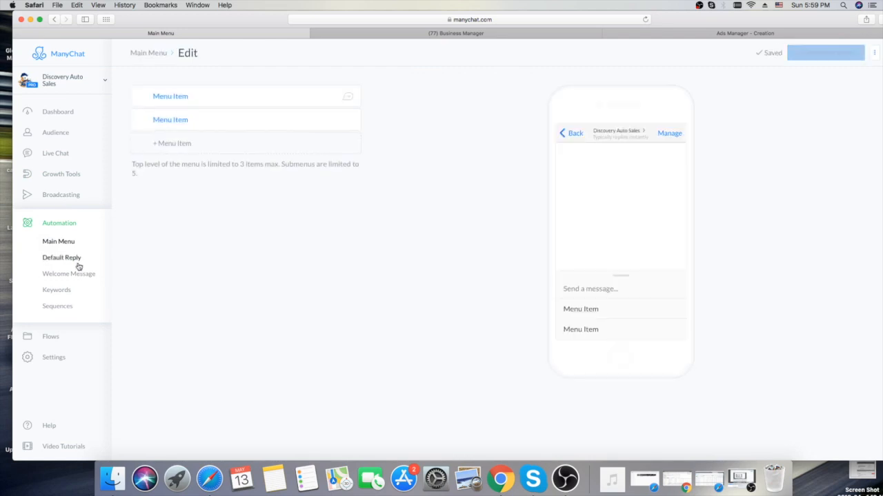
Step: Navigate to Growth Tools and view Growth Tool #22's Facebook Ads JSON opt-in message
{"action": "left_click", "coordinate": [68, 273]}
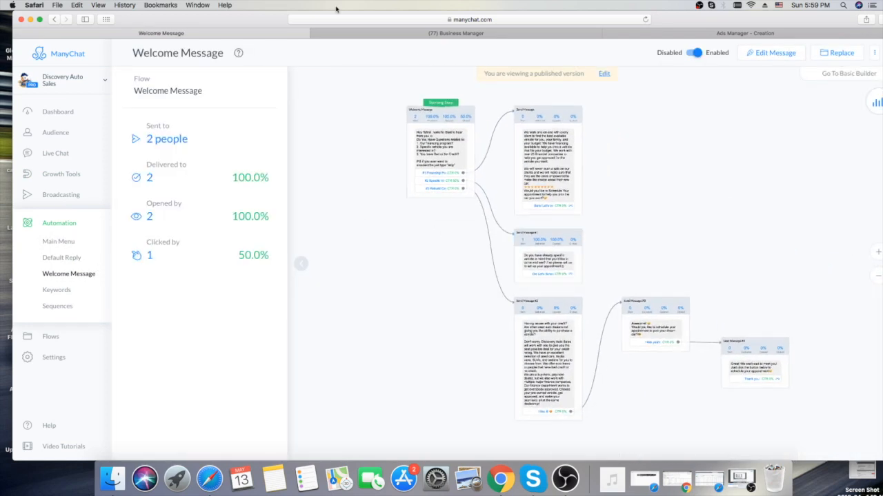
{"action": "left_click", "coordinate": [61, 174]}
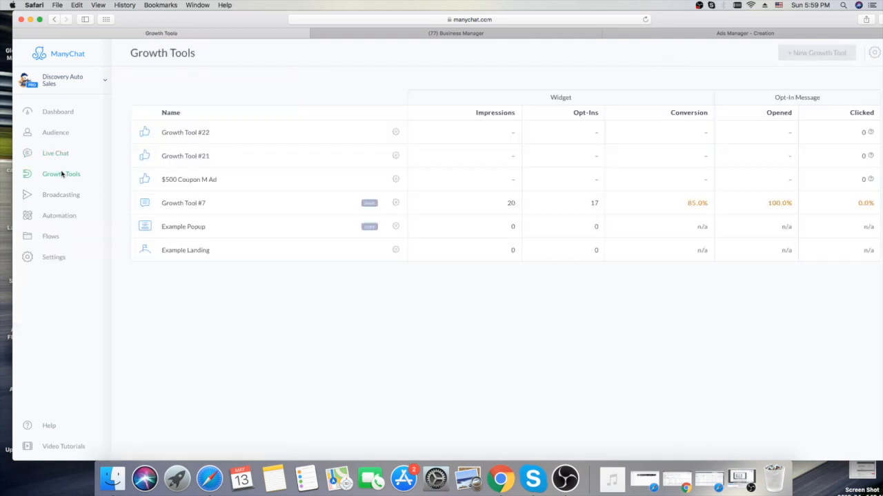
{"action": "left_click", "coordinate": [185, 132]}
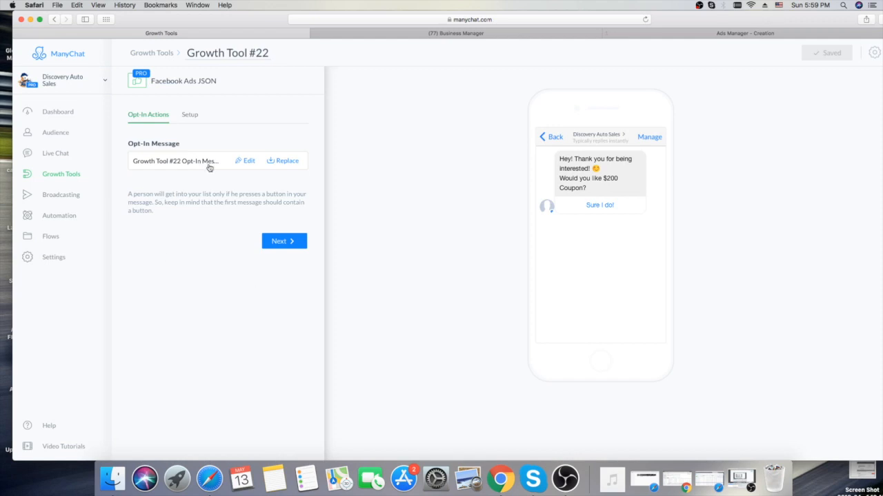
{"action": "mouse_move", "coordinate": [734, 36]}
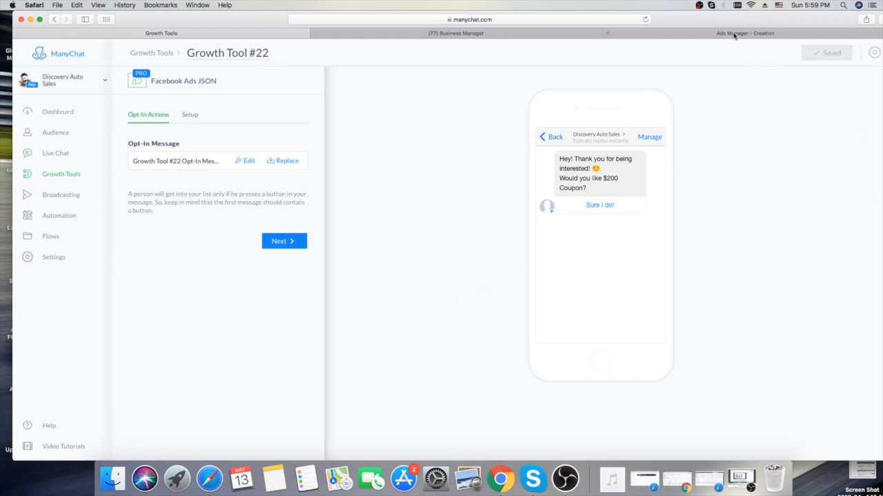
Step: Bring the ManyChat JSON opt-in code into the ad draft's Message Setup JSON box
{"action": "left_click", "coordinate": [745, 34]}
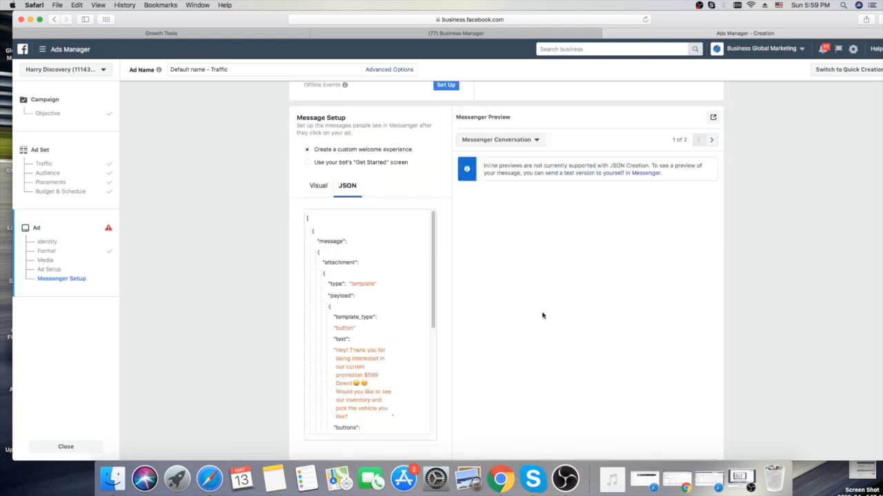
{"action": "scroll", "scroll_direction": "down", "scroll_amount": 3}
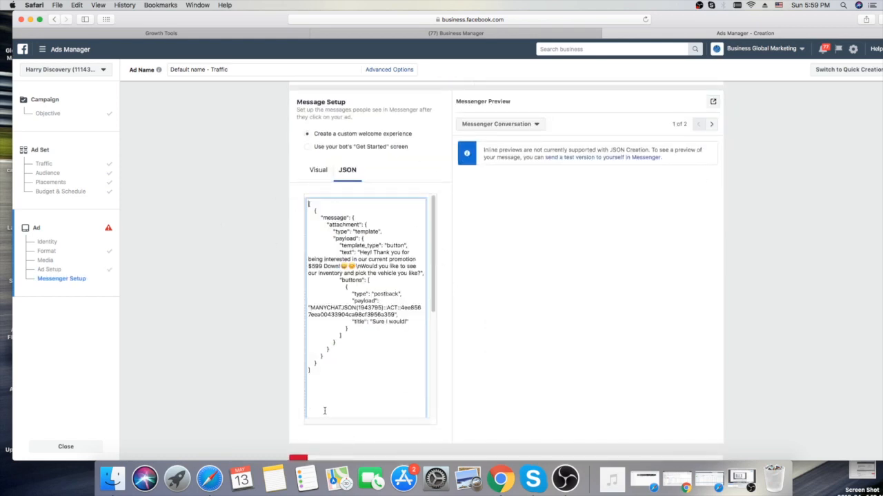
{"action": "left_click_drag", "start_coordinate": [344, 282], "coordinate": [309, 369]}
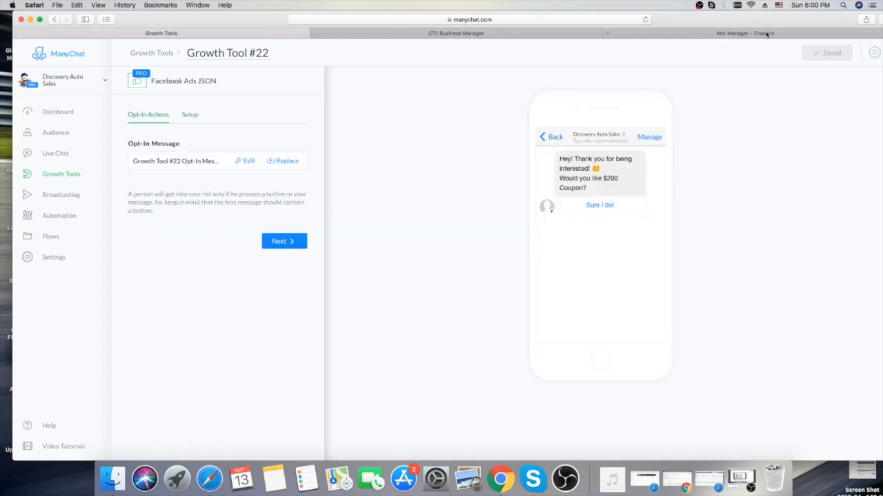
{"action": "left_click", "coordinate": [744, 33]}
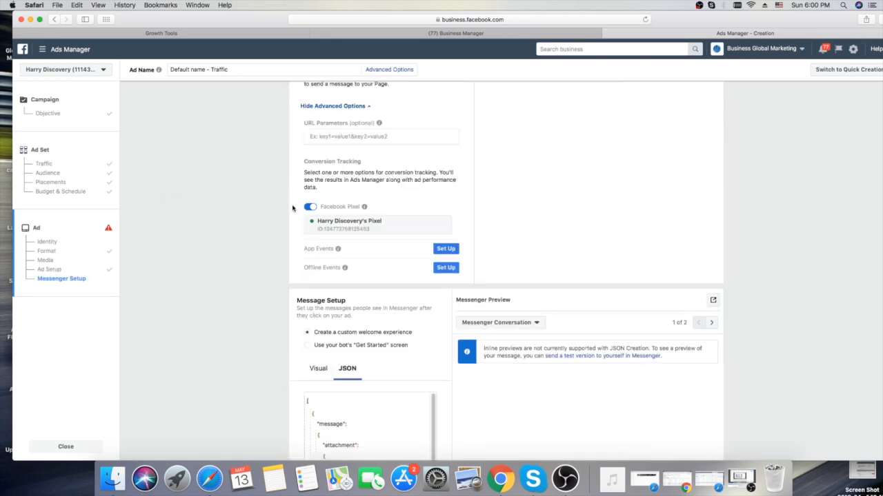
Step: Write the ad text "Hey go check out awesome product!"
{"action": "left_click", "coordinate": [50, 269]}
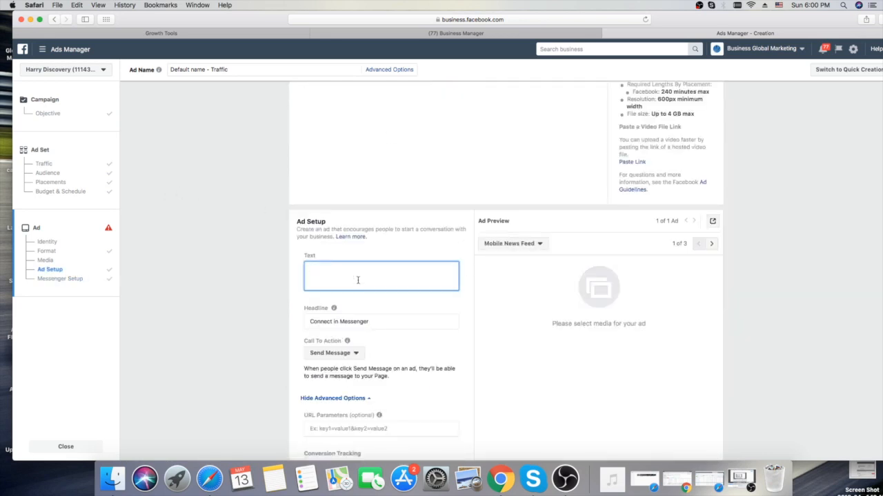
{"action": "type", "text": "Hey"}
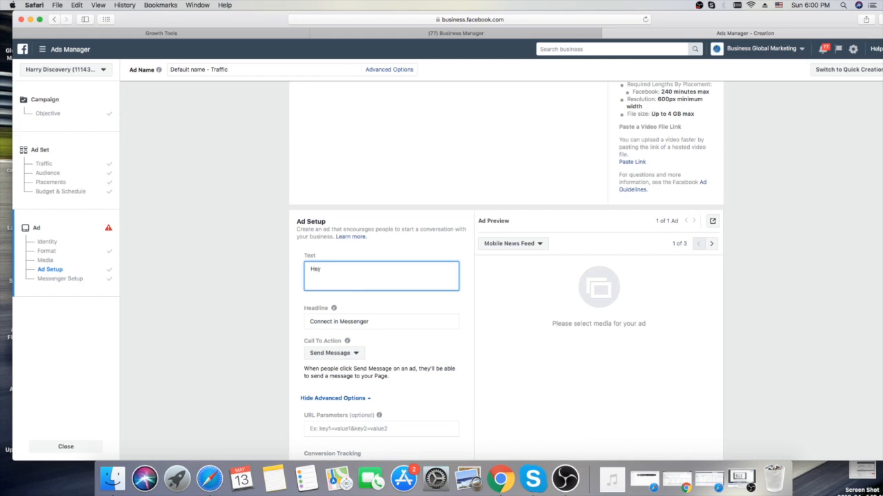
{"action": "type", "text": "go check out"}
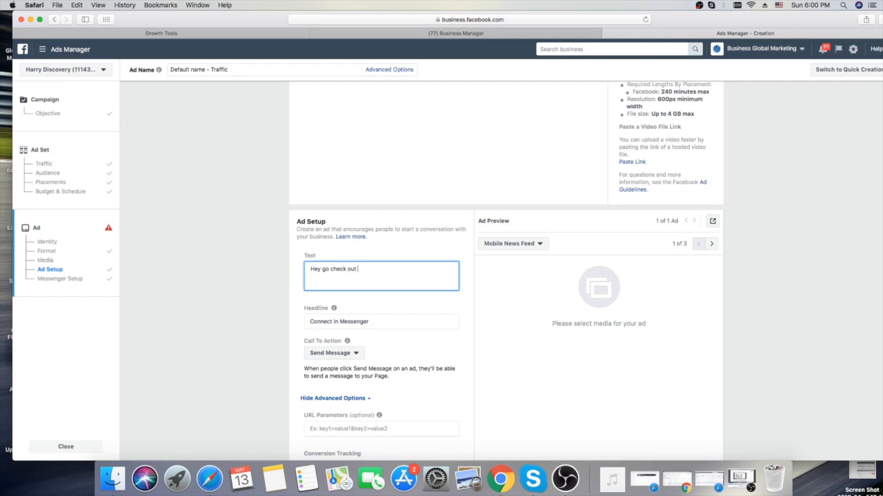
{"action": "type", "text": "awwe"}
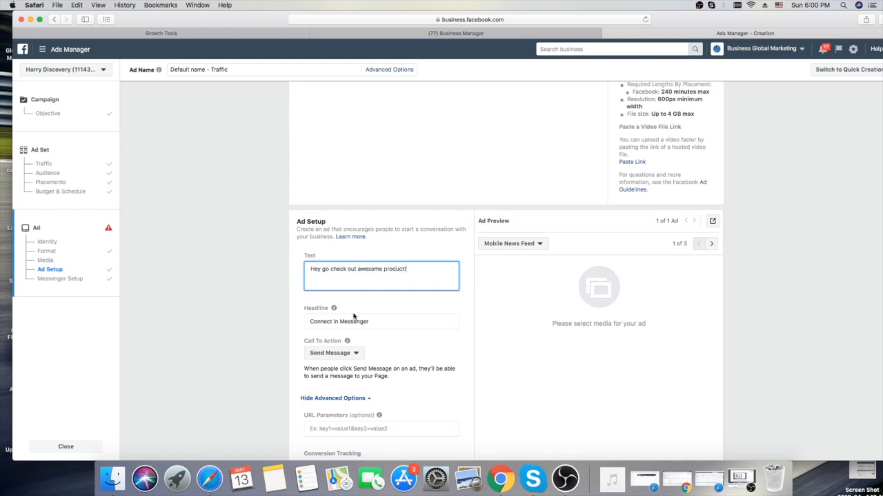
Step: Write the headline "Click Here --->>" and move down the ad setup
{"action": "type", "text": "Click"}
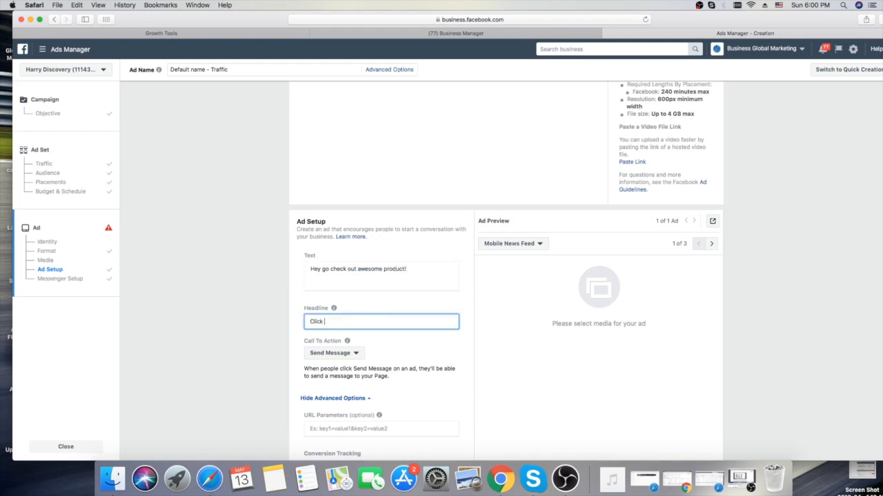
{"action": "type", "text": "hh"}
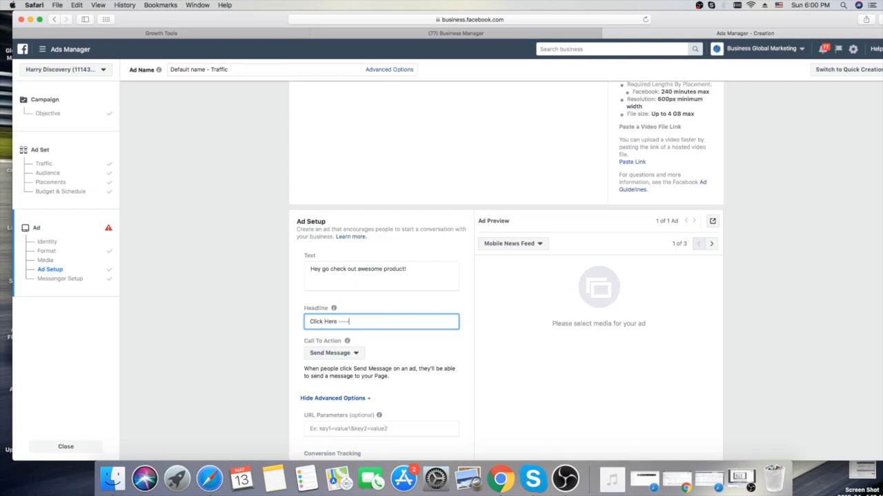
{"action": "type", "text": ">>"}
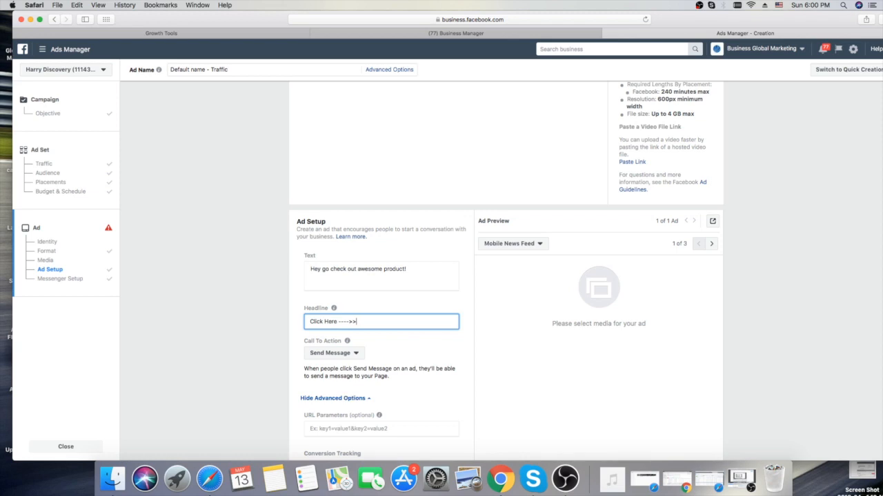
{"action": "scroll", "scroll_direction": "down", "scroll_amount": 3}
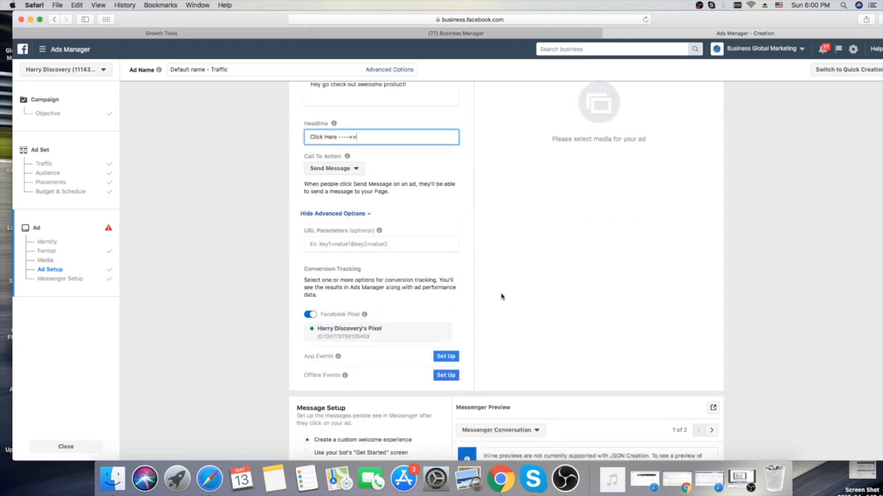
{"action": "scroll", "scroll_direction": "down", "scroll_amount": 3}
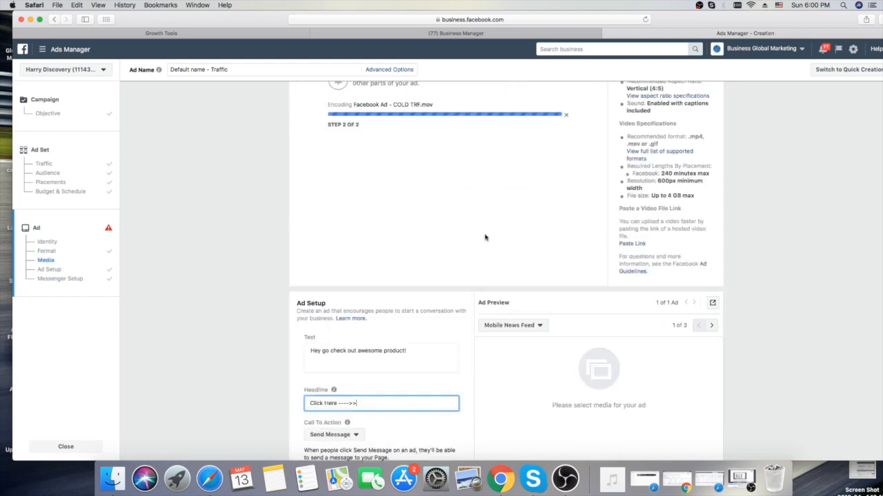
{"action": "left_click", "coordinate": [61, 279]}
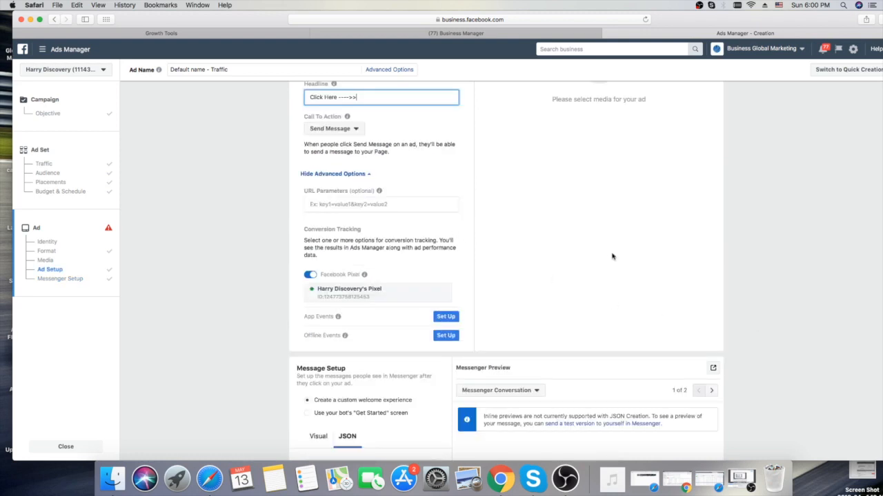
Step: Request Preview in Messenger, triggering the Required Field Is Missing video notice
{"action": "scroll", "scroll_direction": "down", "scroll_amount": 3}
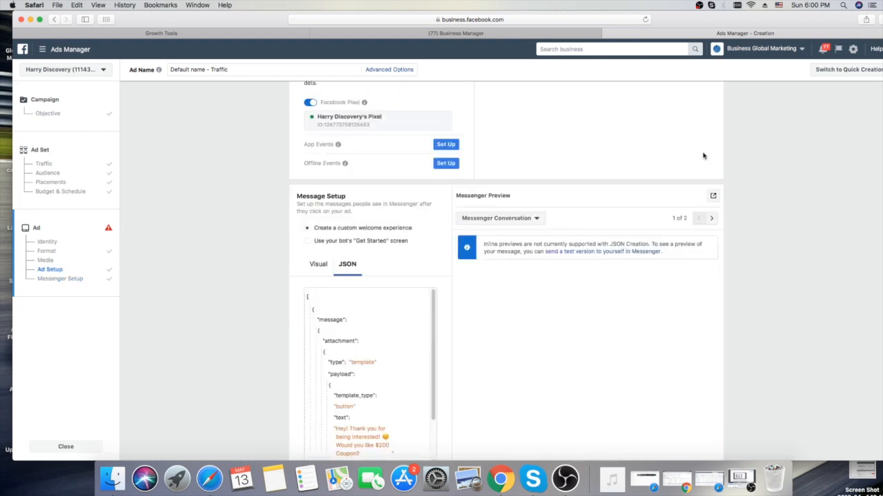
{"action": "mouse_move", "coordinate": [769, 219]}
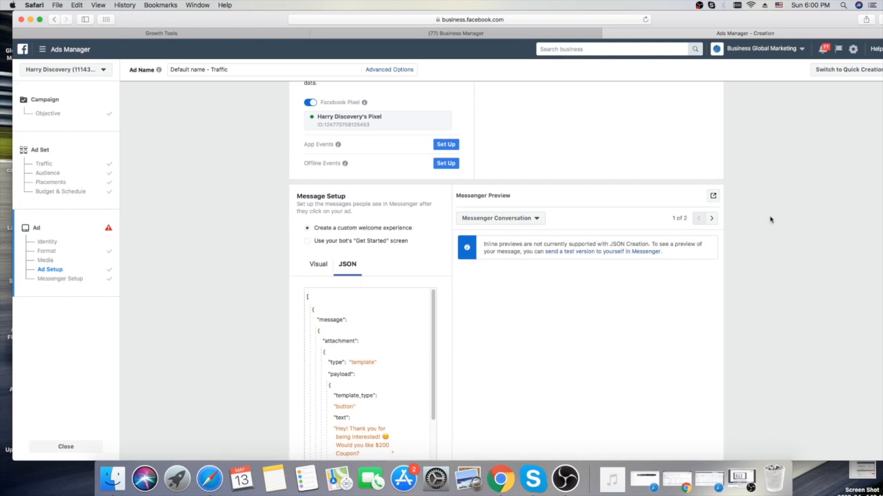
{"action": "left_click", "coordinate": [712, 196]}
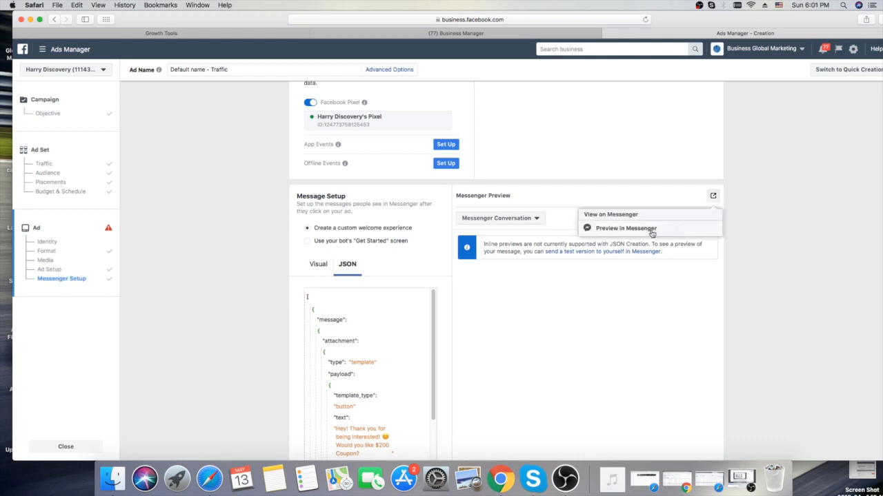
{"action": "left_click", "coordinate": [50, 269]}
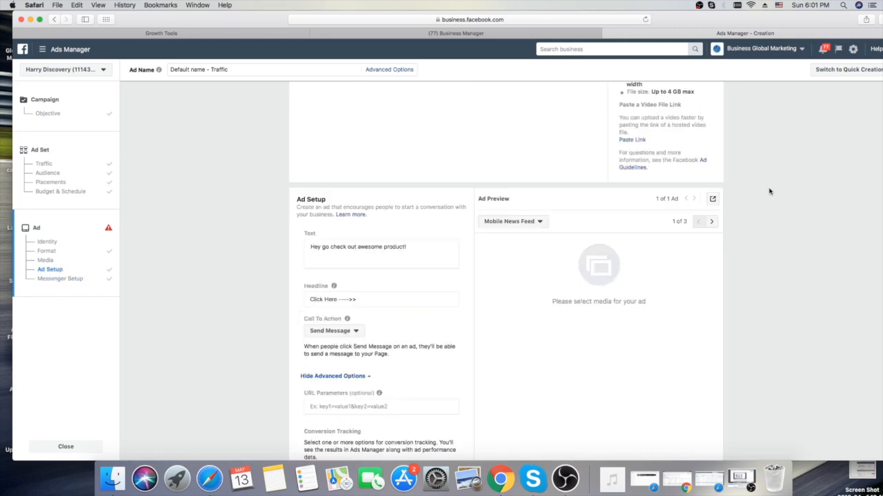
{"action": "scroll", "scroll_direction": "down", "scroll_amount": 3}
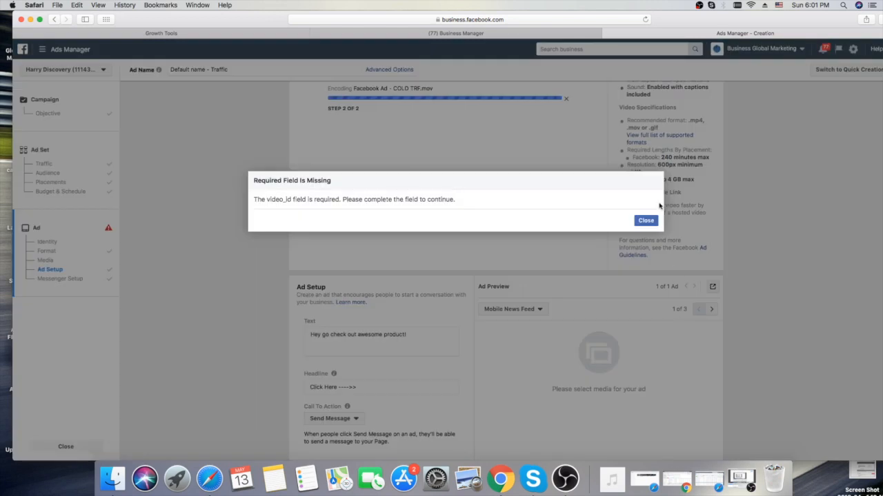
Step: Dismiss the missing video field notice while the video keeps encoding
{"action": "left_click", "coordinate": [646, 220]}
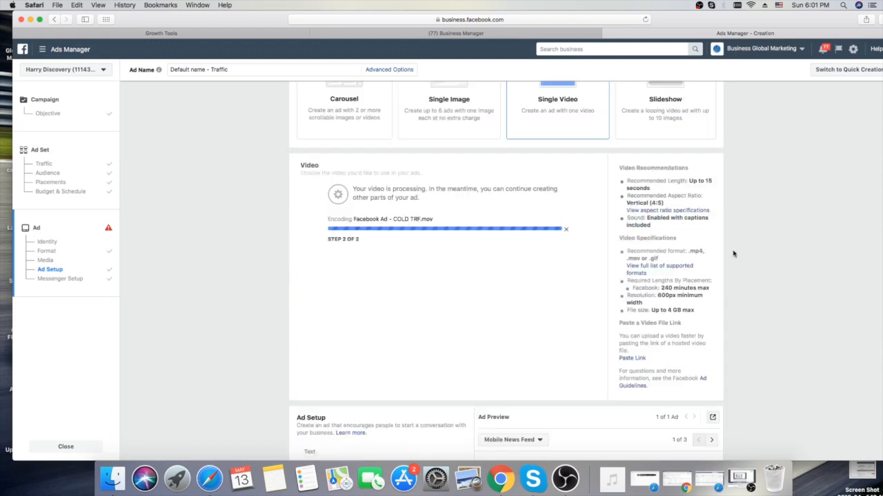
{"action": "left_click", "coordinate": [47, 251]}
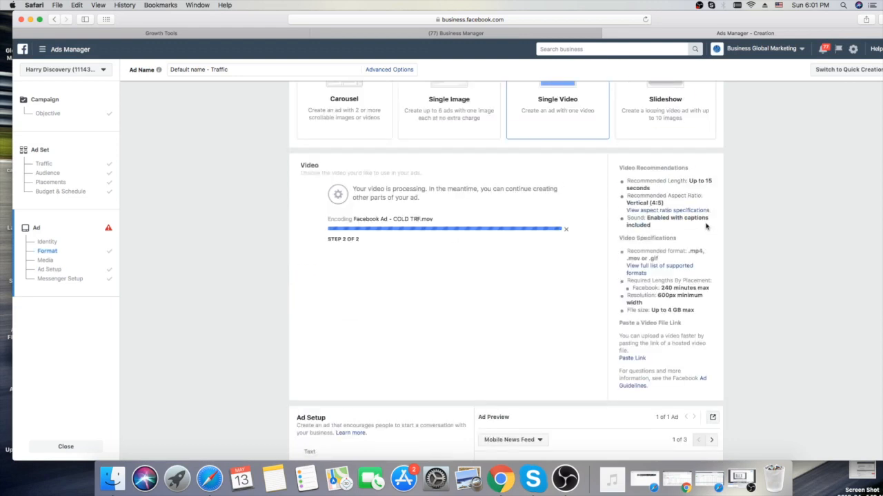
{"action": "mouse_move", "coordinate": [549, 187]}
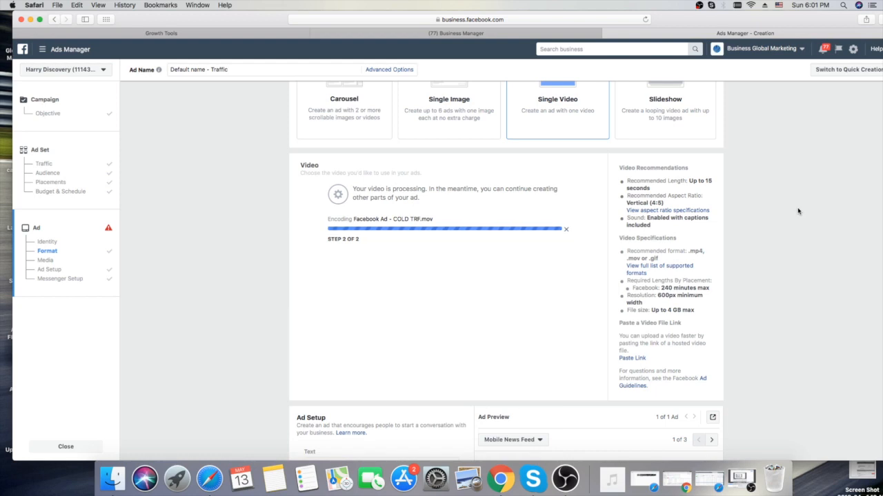
{"action": "mouse_move", "coordinate": [795, 219]}
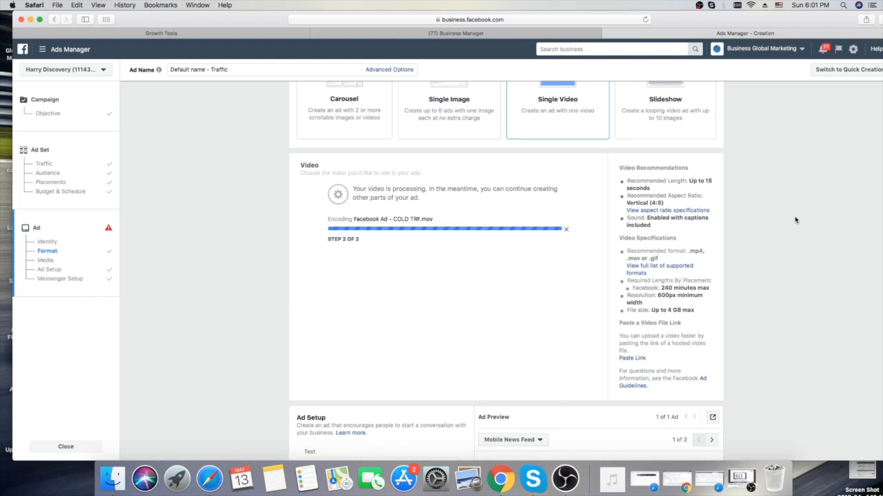